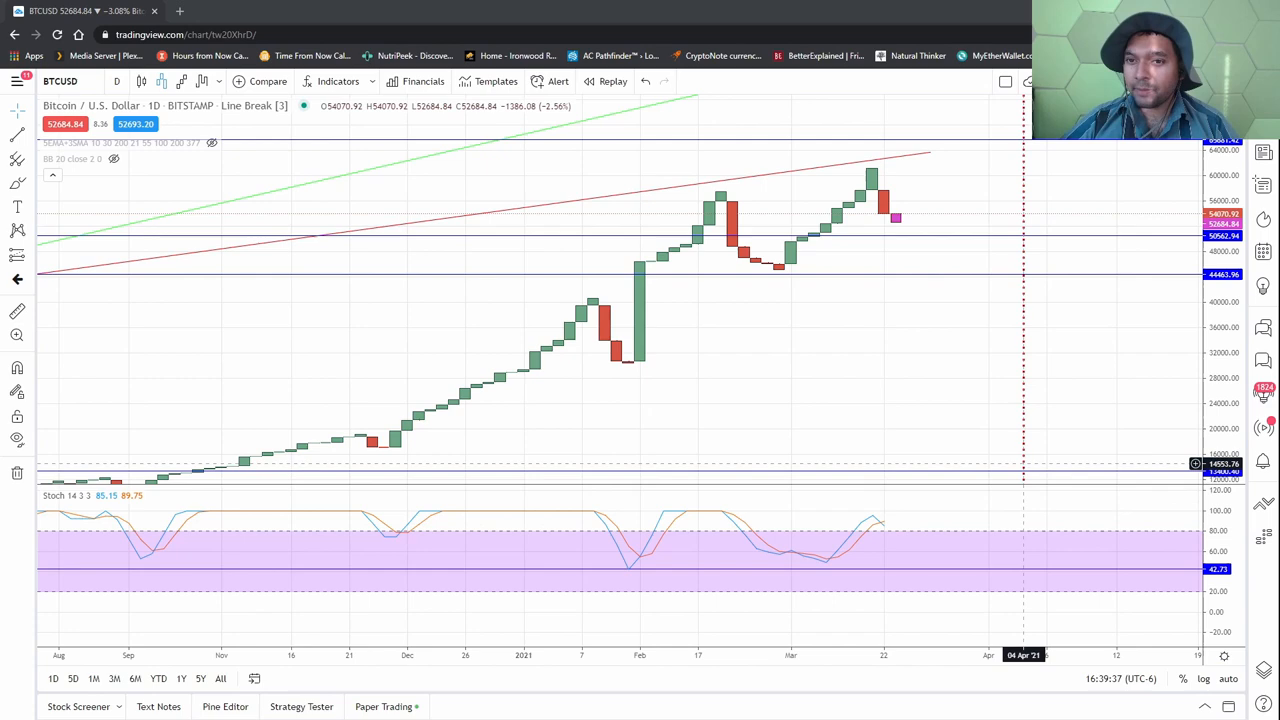
{"action": "mouse_move", "coordinate": [1008, 424]}
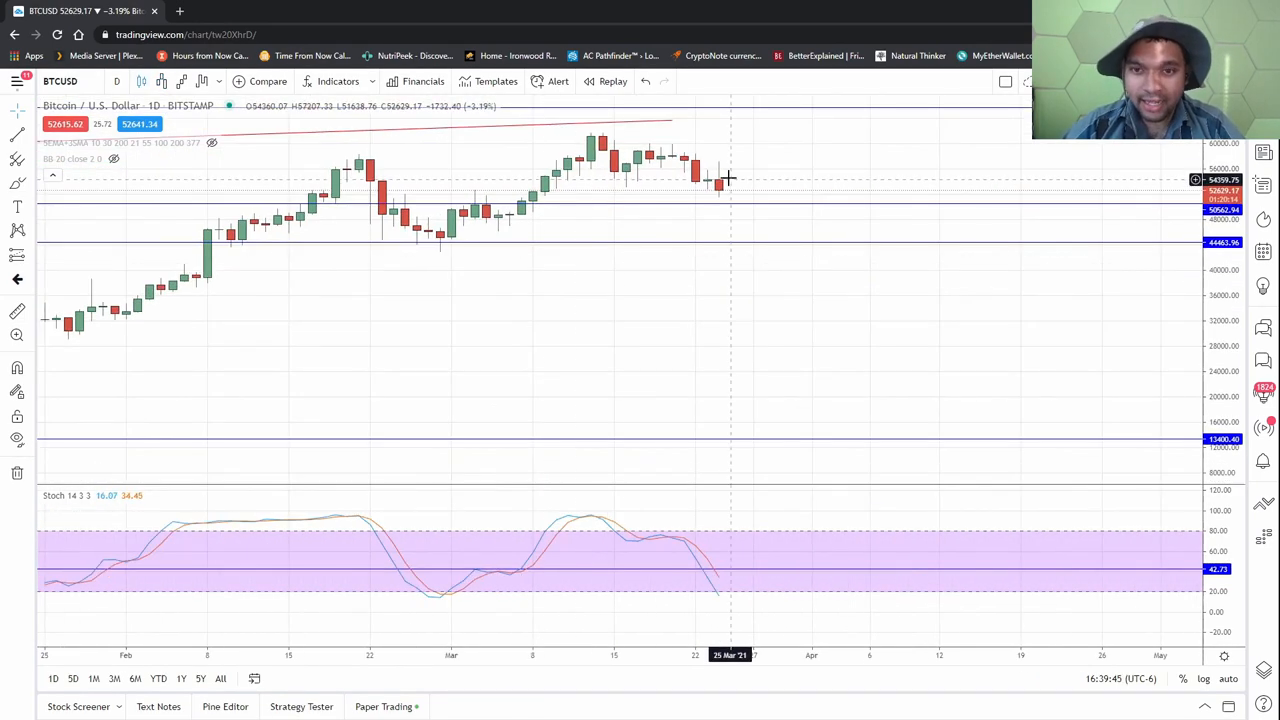
{"action": "mouse_move", "coordinate": [716, 152]}
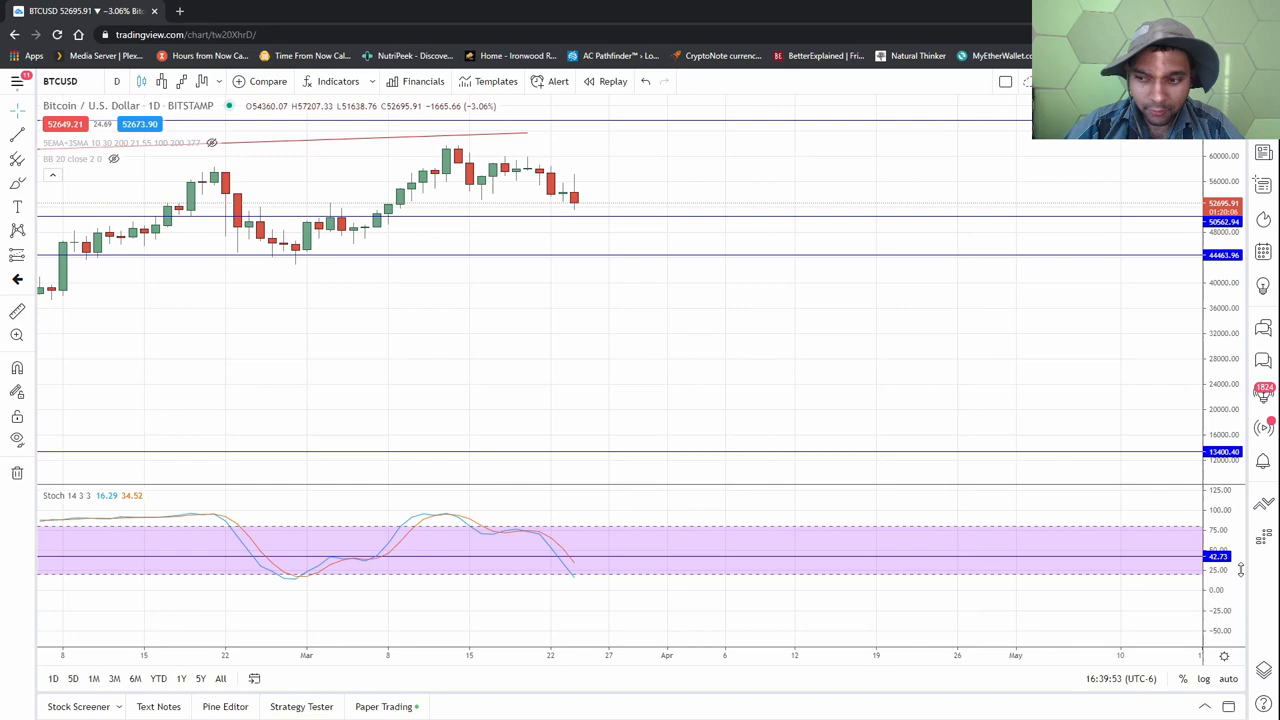
{"action": "mouse_move", "coordinate": [260, 596]}
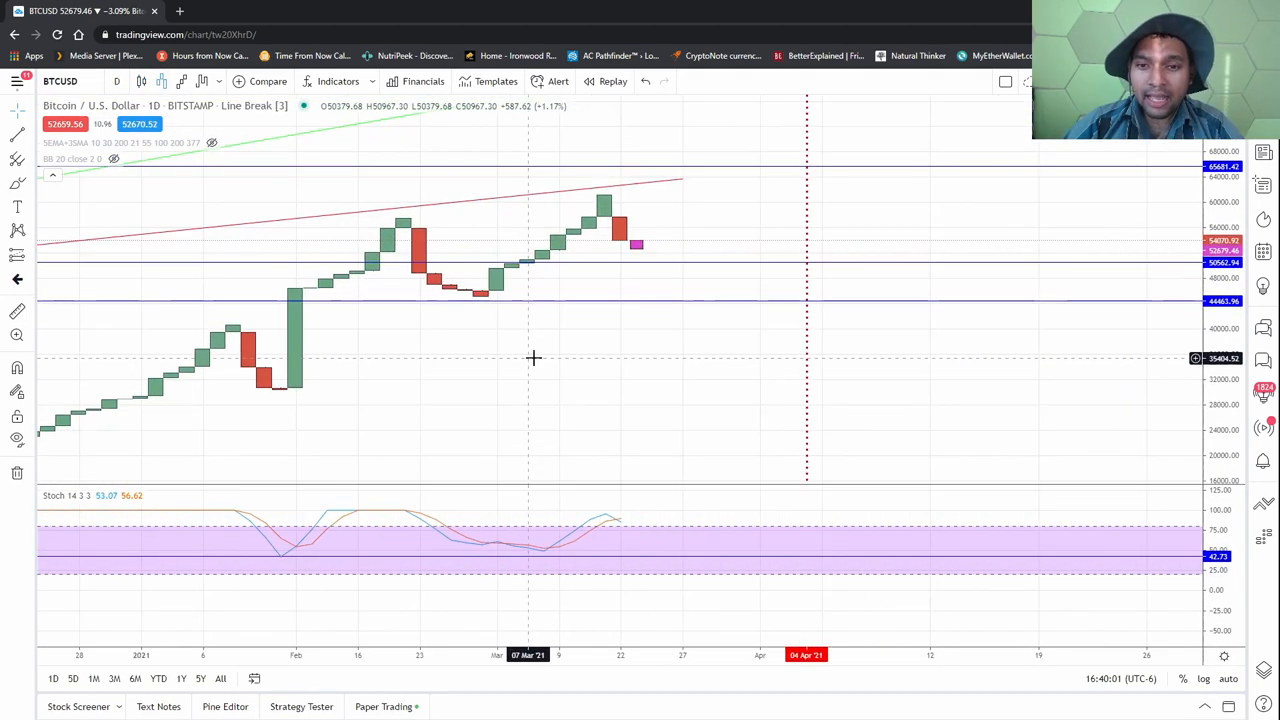
{"action": "mouse_move", "coordinate": [1230, 312]}
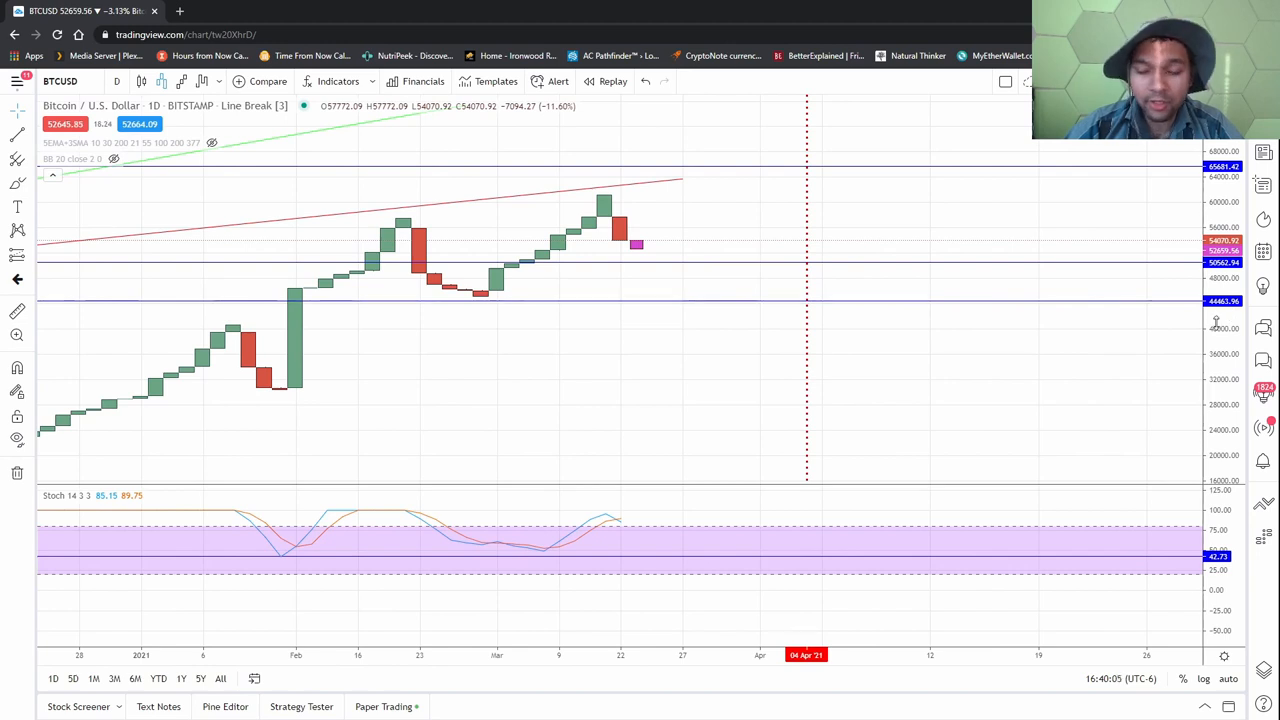
{"action": "mouse_move", "coordinate": [668, 270]}
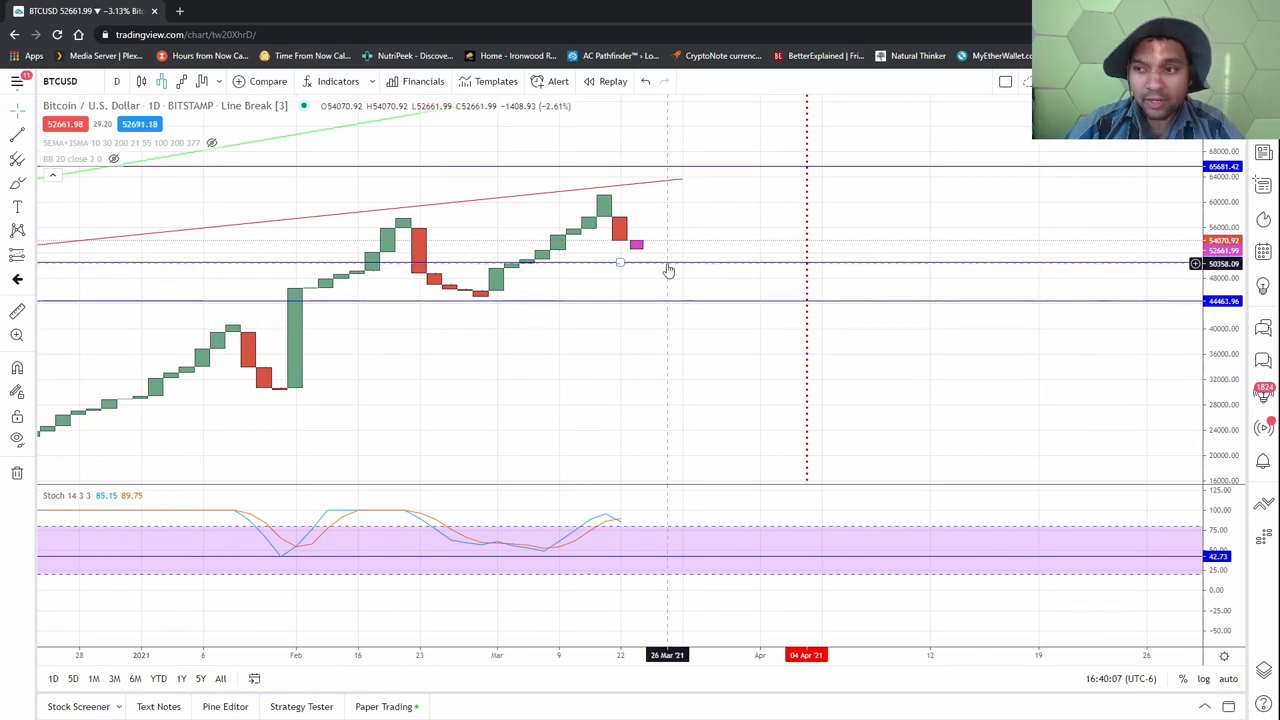
{"action": "mouse_move", "coordinate": [680, 266]}
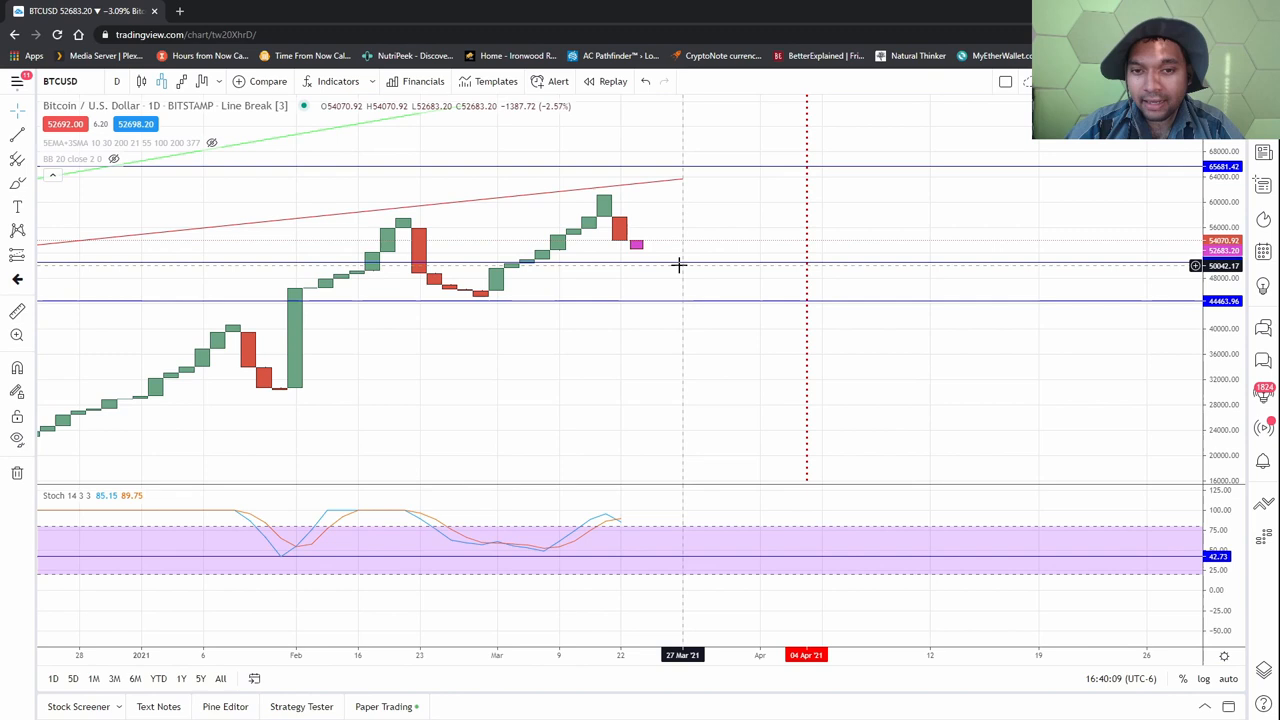
{"action": "mouse_move", "coordinate": [700, 270]}
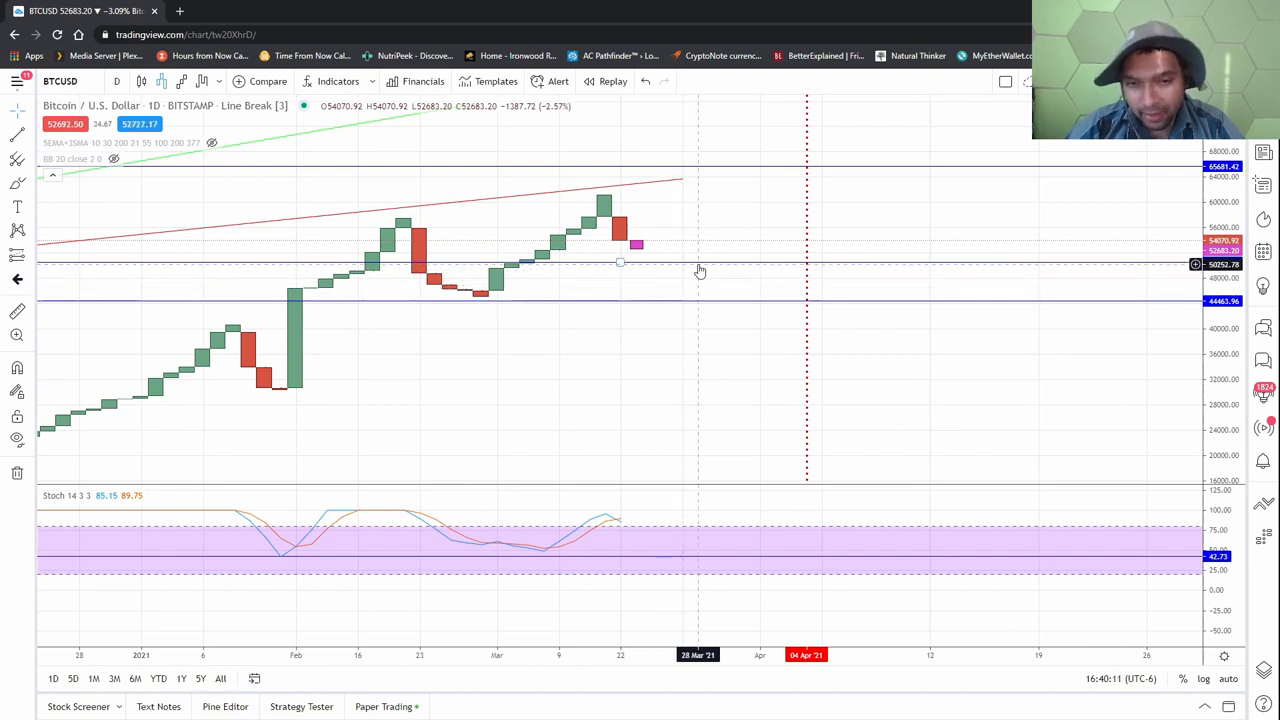
{"action": "mouse_move", "coordinate": [604, 168]}
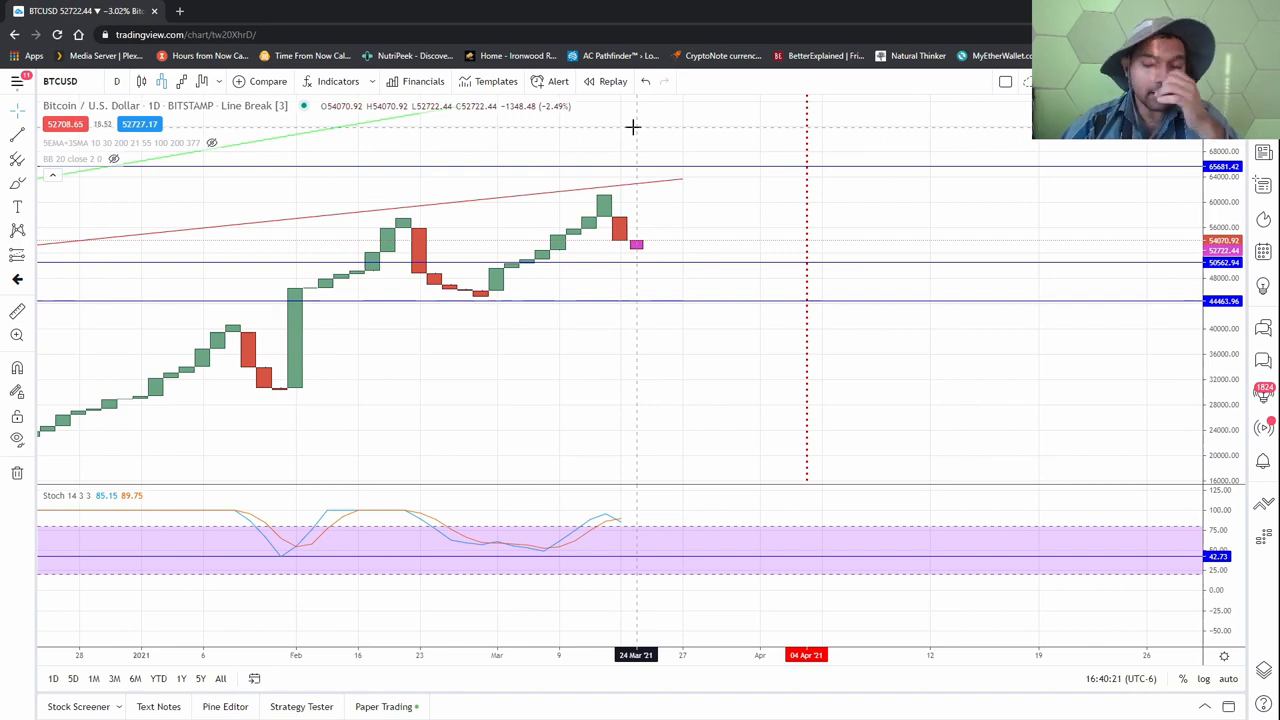
{"action": "mouse_move", "coordinate": [688, 296]}
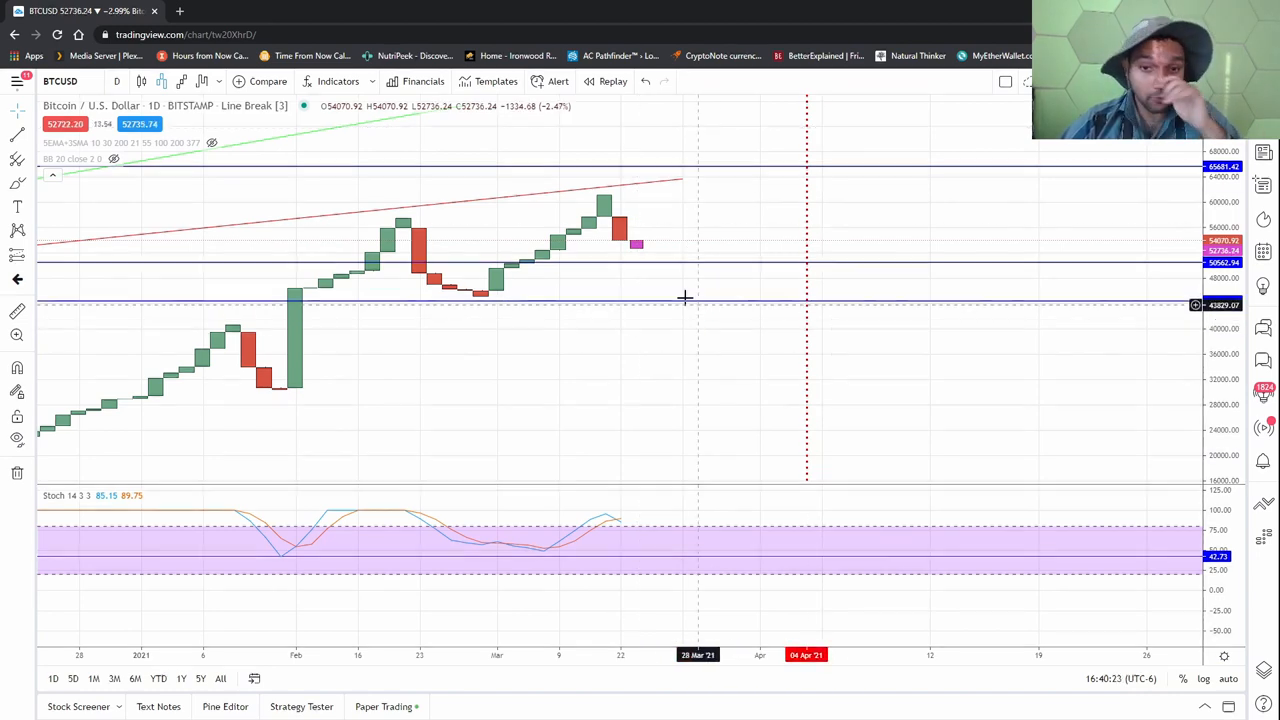
{"action": "mouse_move", "coordinate": [668, 302]}
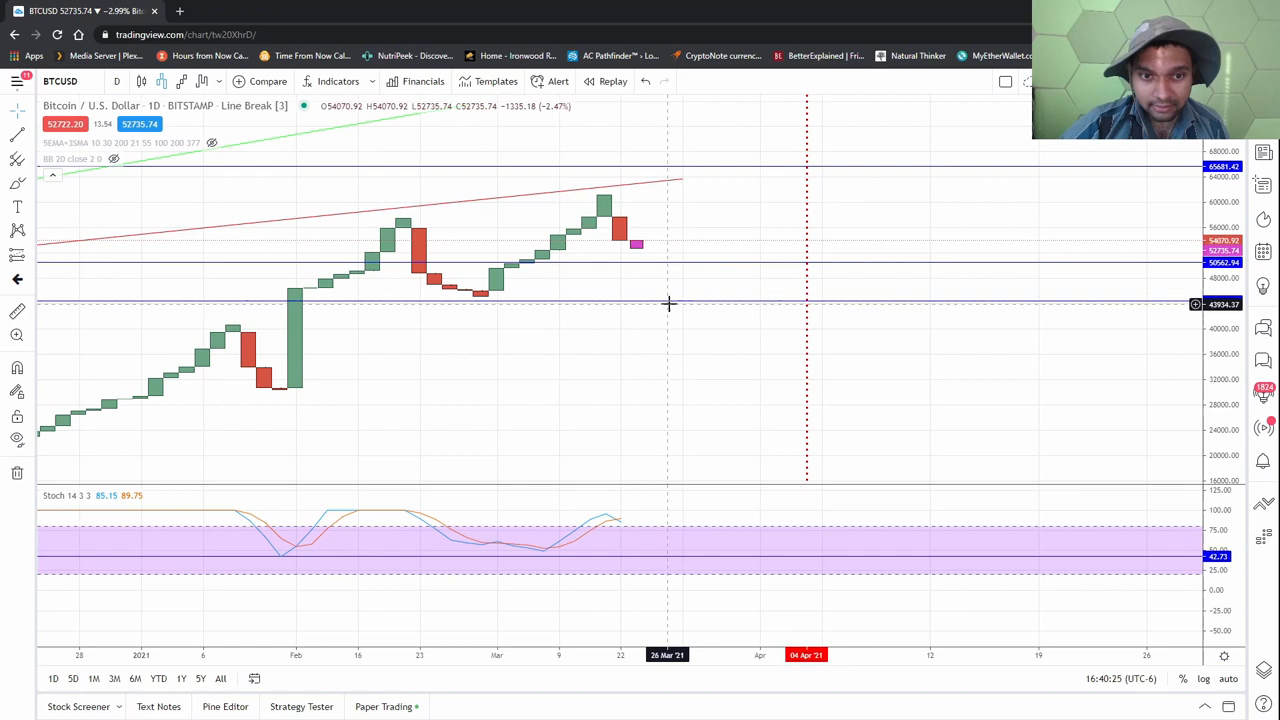
{"action": "mouse_move", "coordinate": [648, 276]}
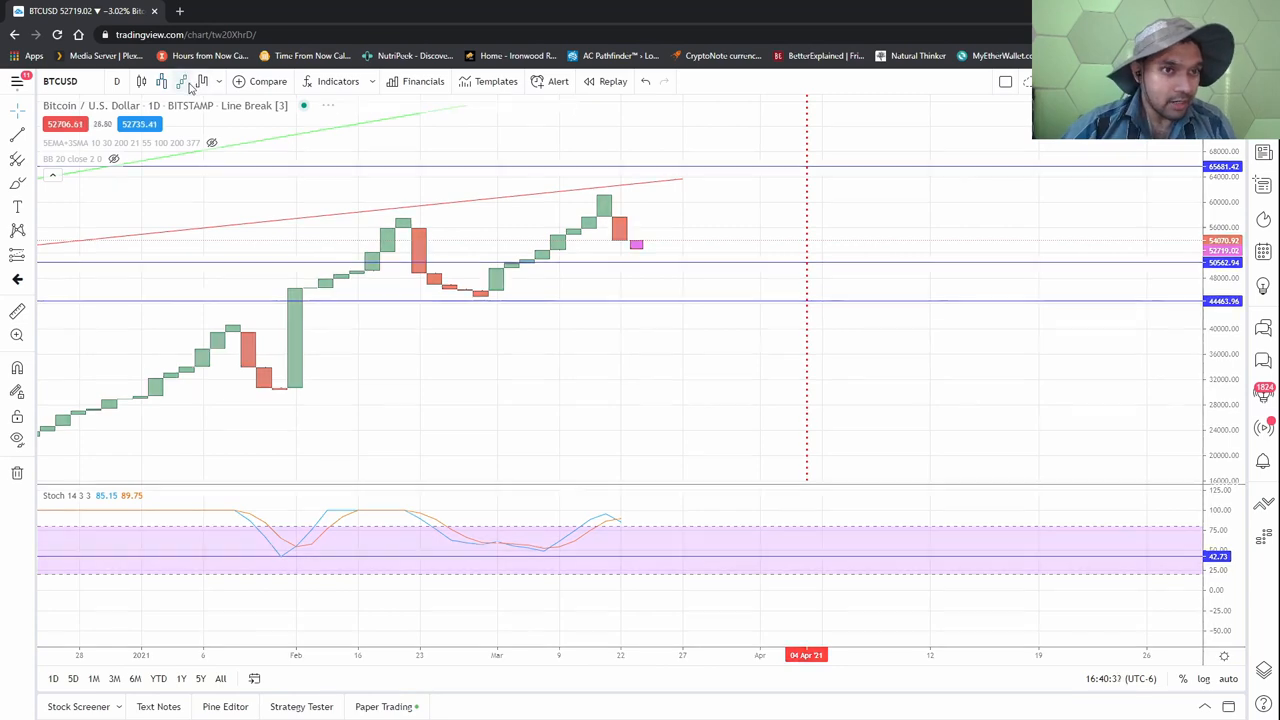
Step: Show the Bitcoin daily chart as Renko, then as Kagi, keeping the trendlines
{"action": "left_click", "coordinate": [180, 80]}
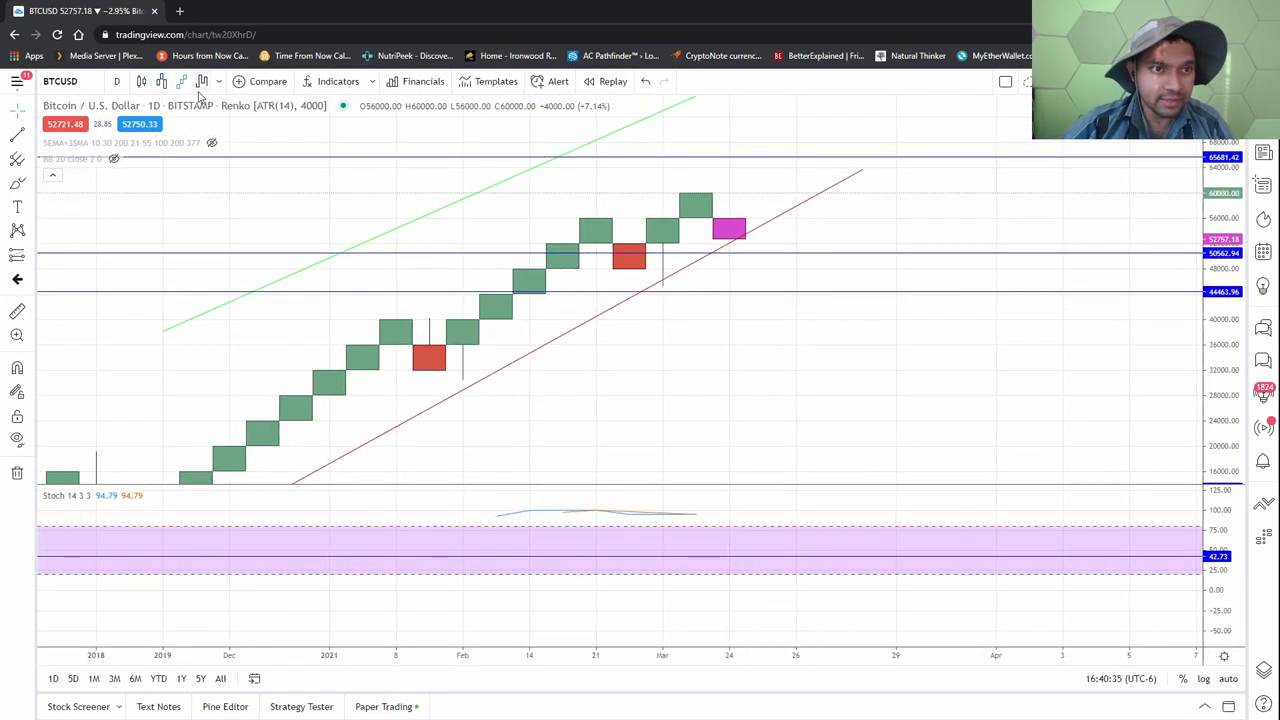
{"action": "left_click", "coordinate": [202, 80]}
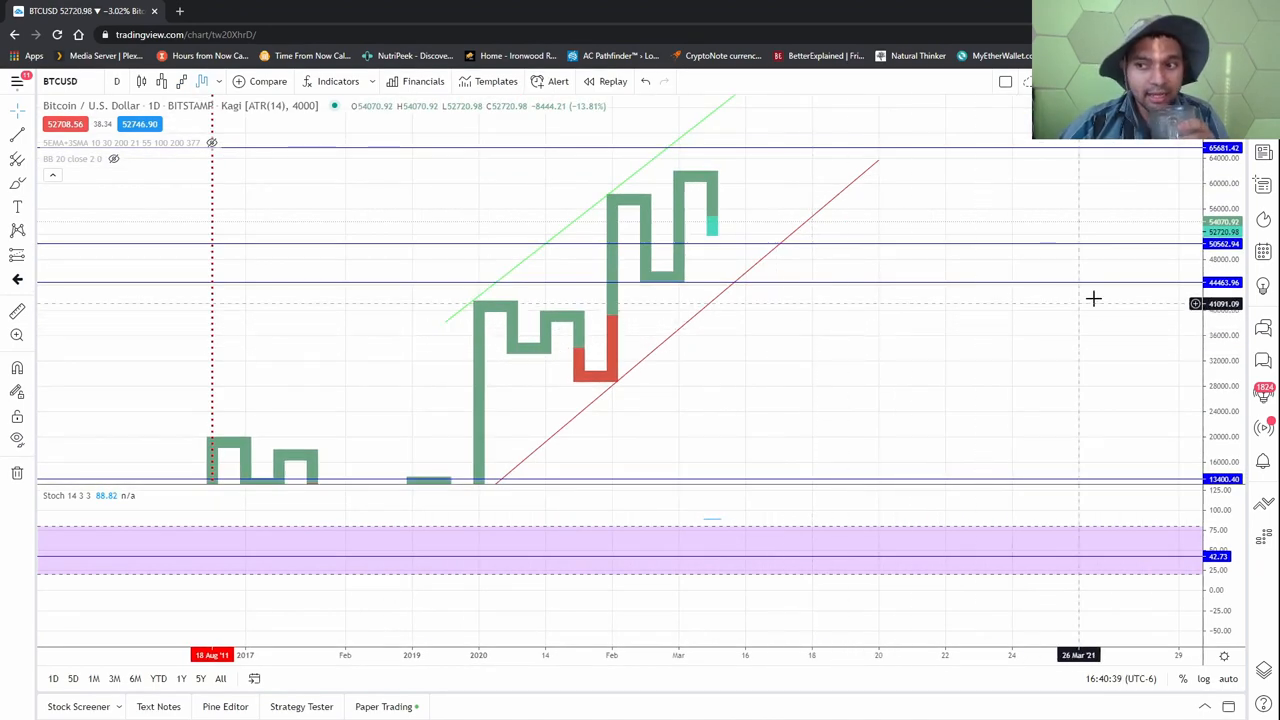
{"action": "mouse_move", "coordinate": [936, 332]}
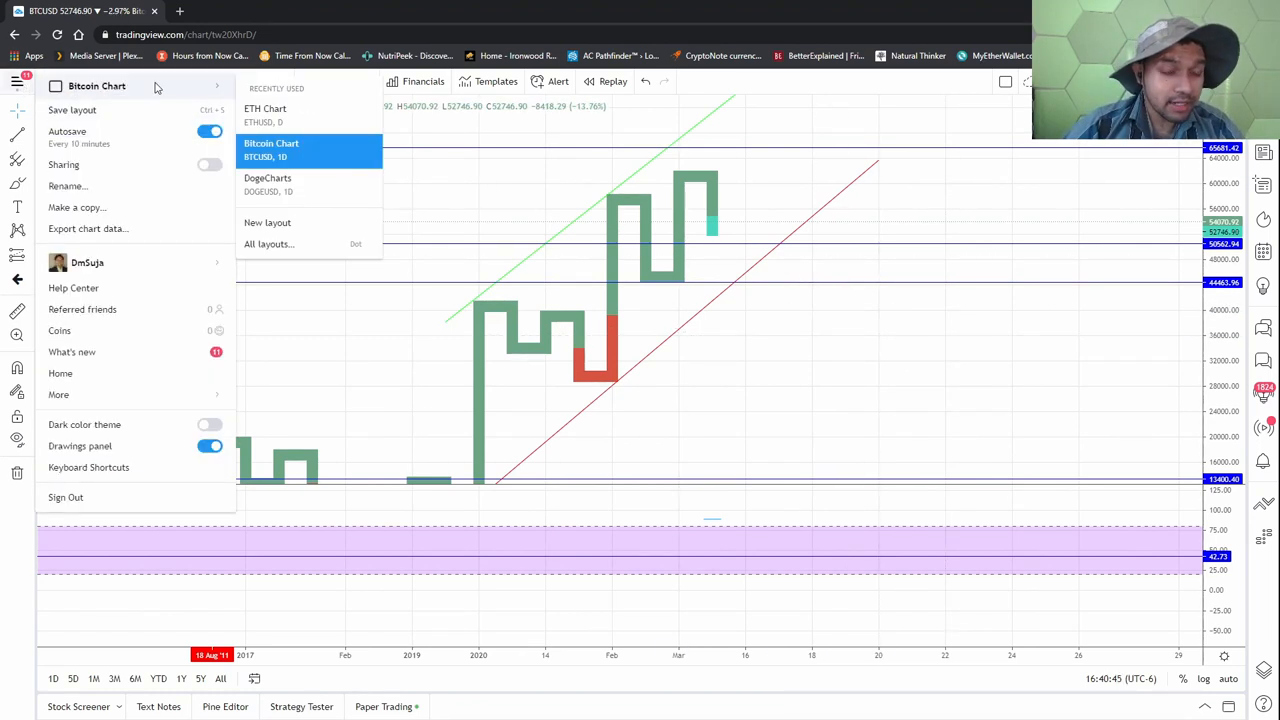
{"action": "mouse_move", "coordinate": [712, 114]}
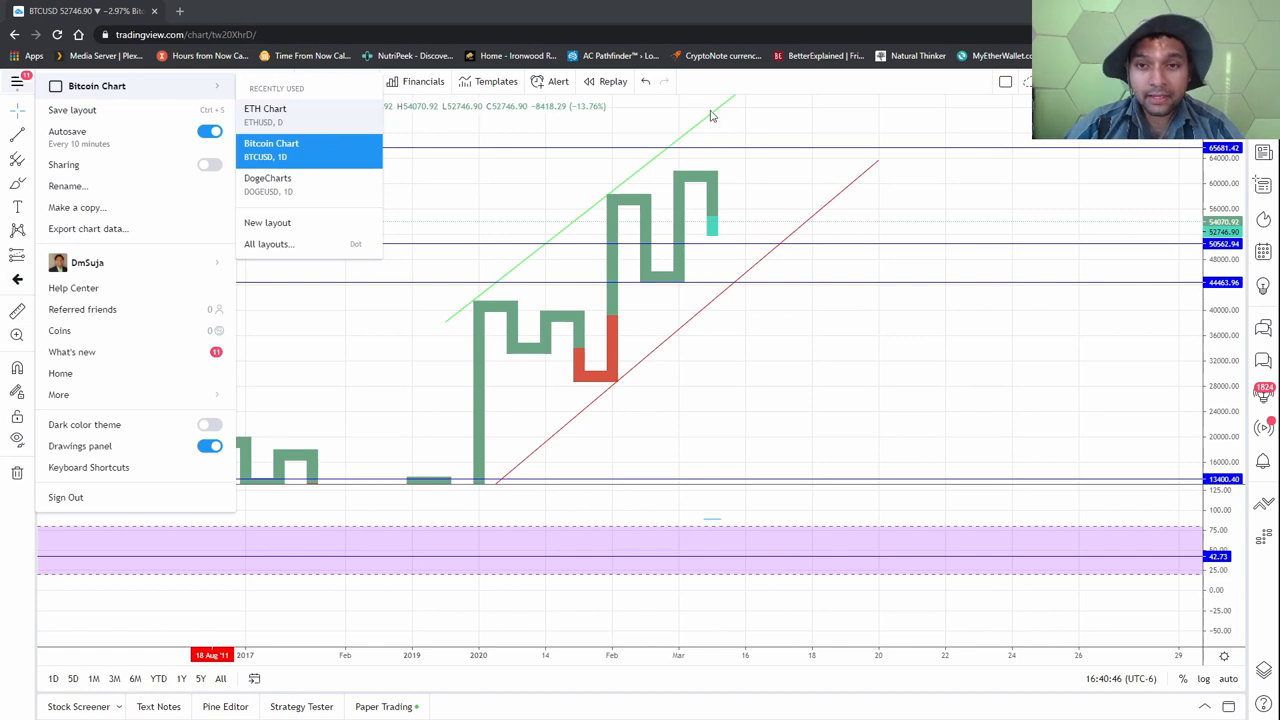
Step: Load the saved ETH Chart layout from the Recently Used list
{"action": "left_click", "coordinate": [272, 148]}
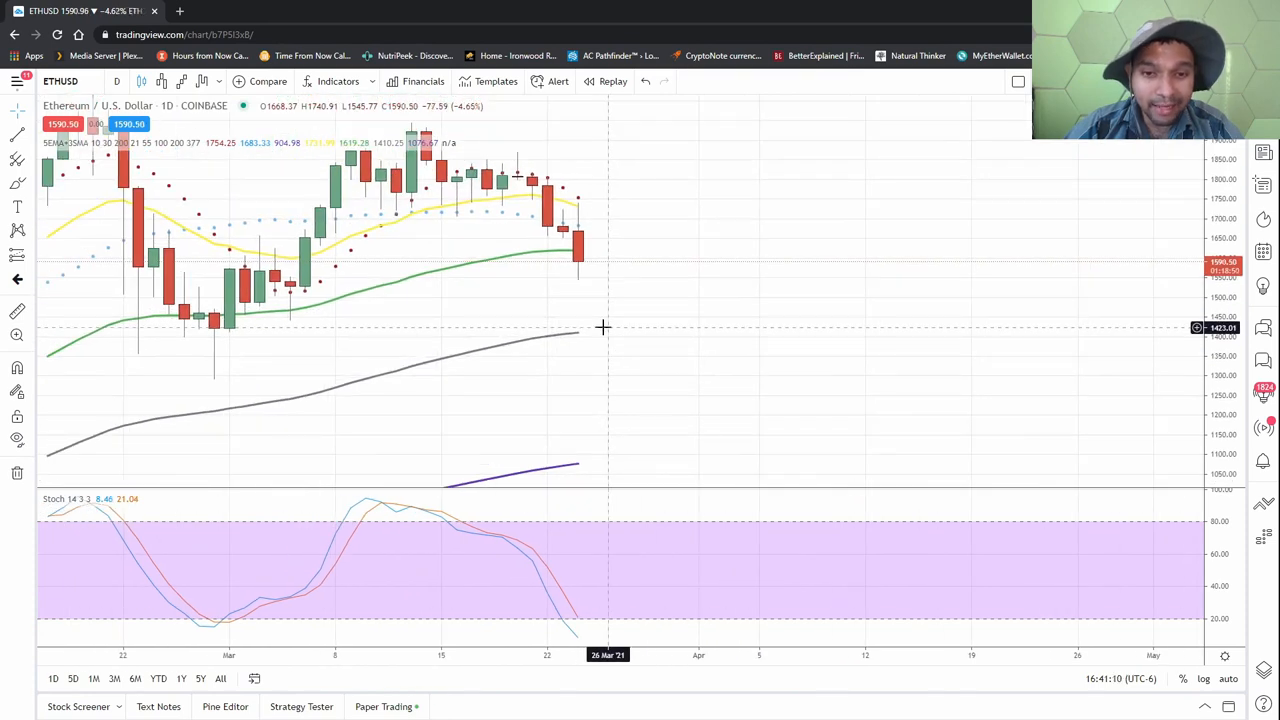
{"action": "mouse_move", "coordinate": [584, 252]}
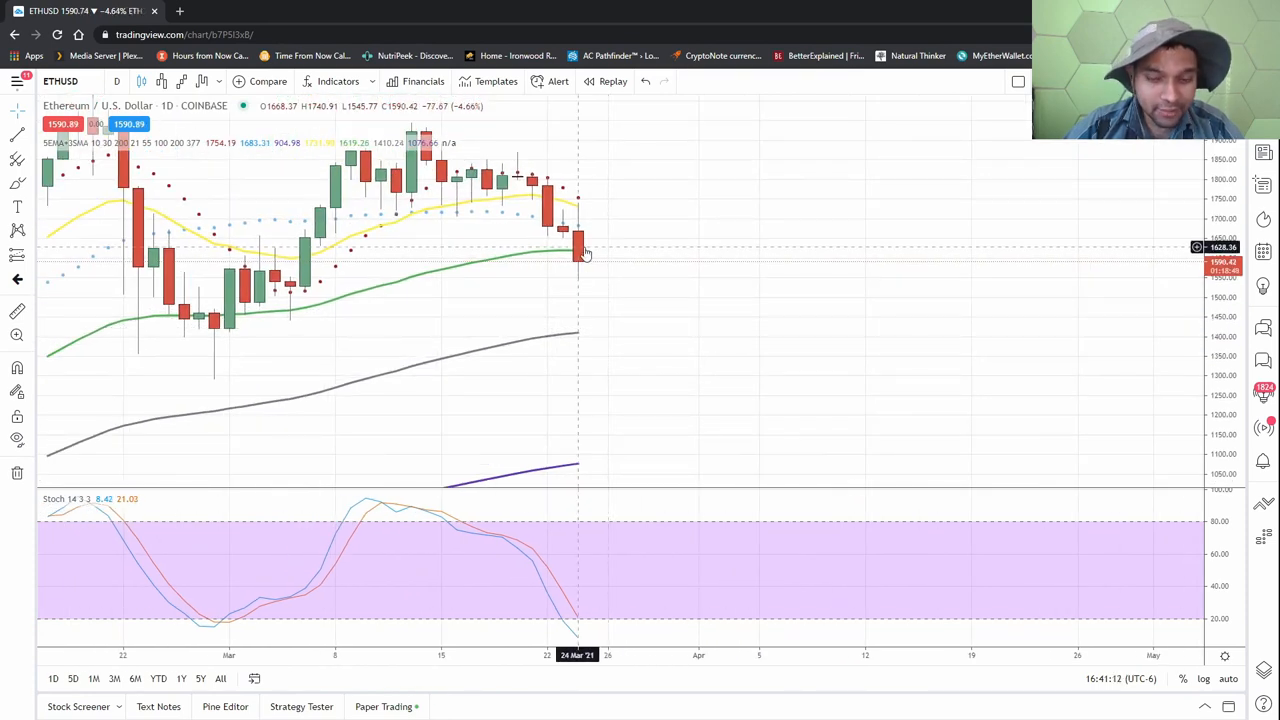
{"action": "mouse_move", "coordinate": [596, 248]}
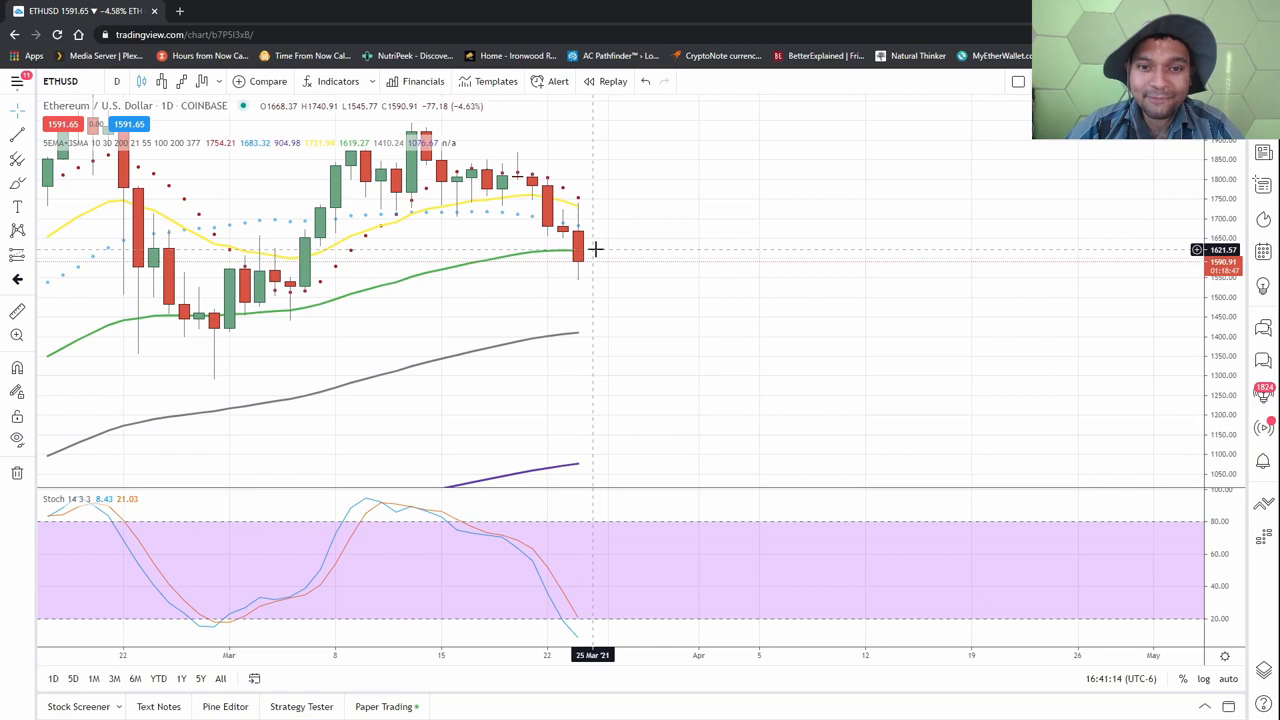
{"action": "mouse_move", "coordinate": [158, 142]}
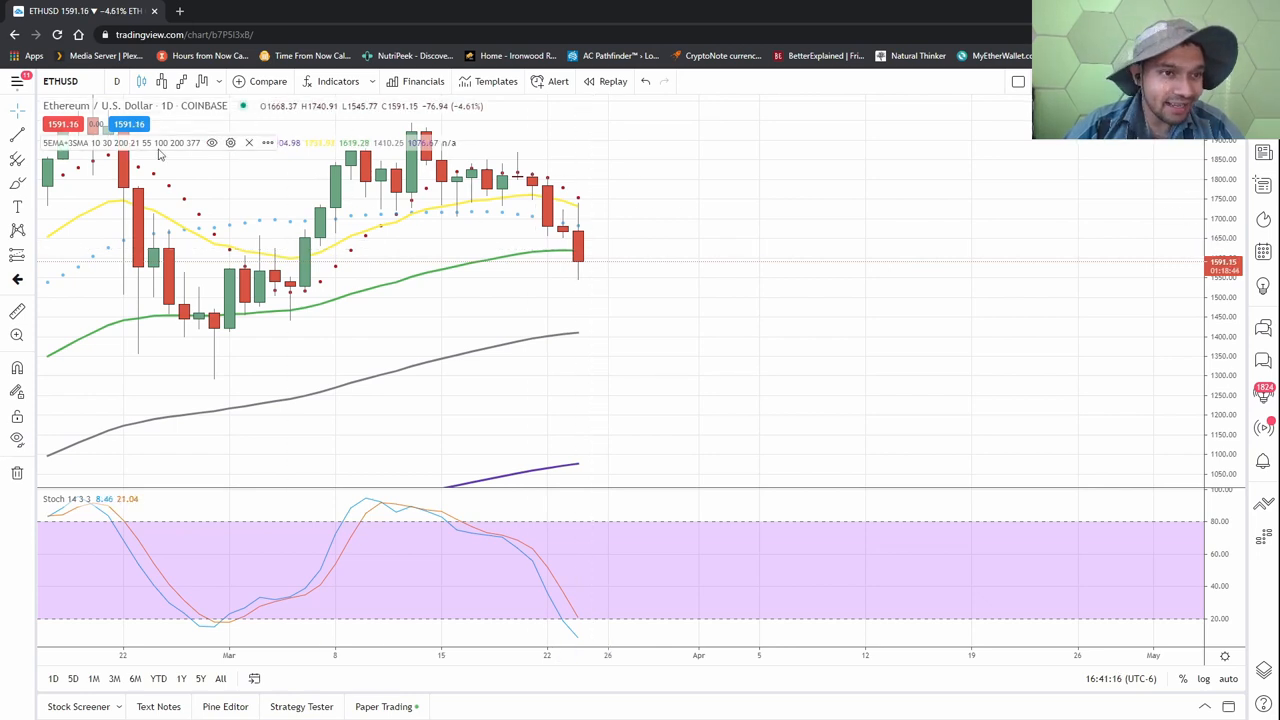
{"action": "left_click", "coordinate": [230, 142]}
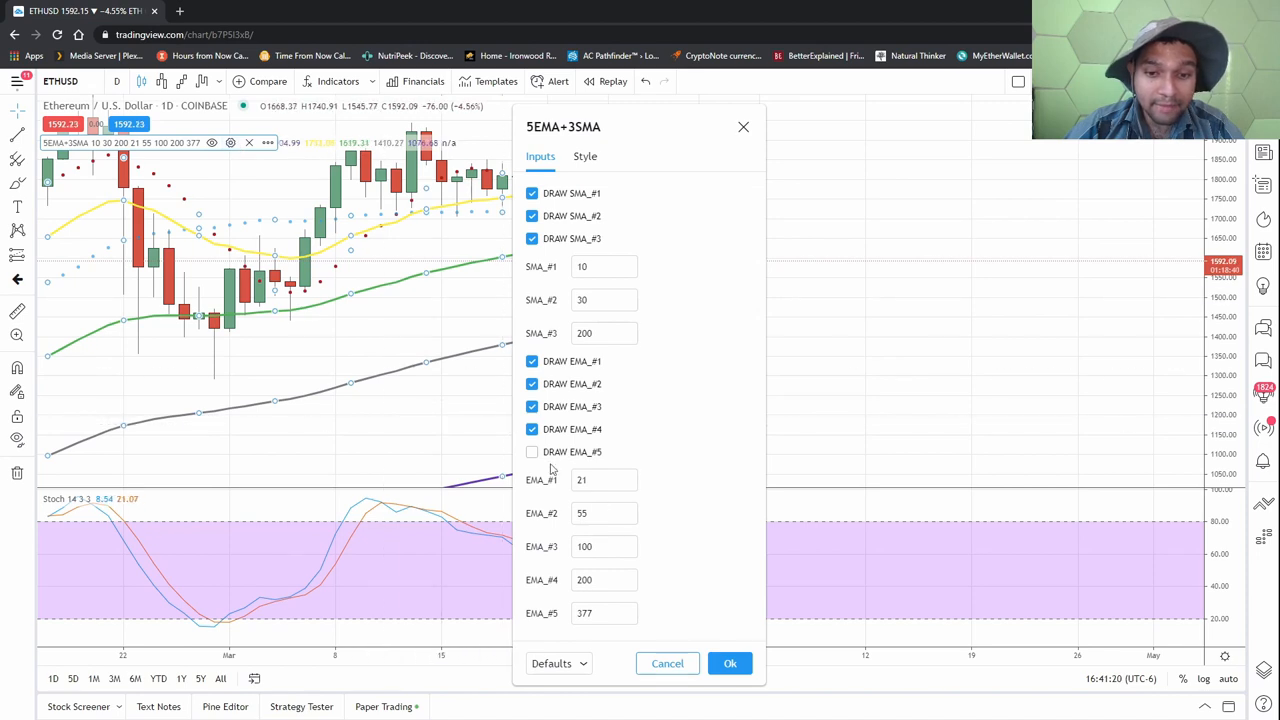
{"action": "left_click", "coordinate": [730, 664]}
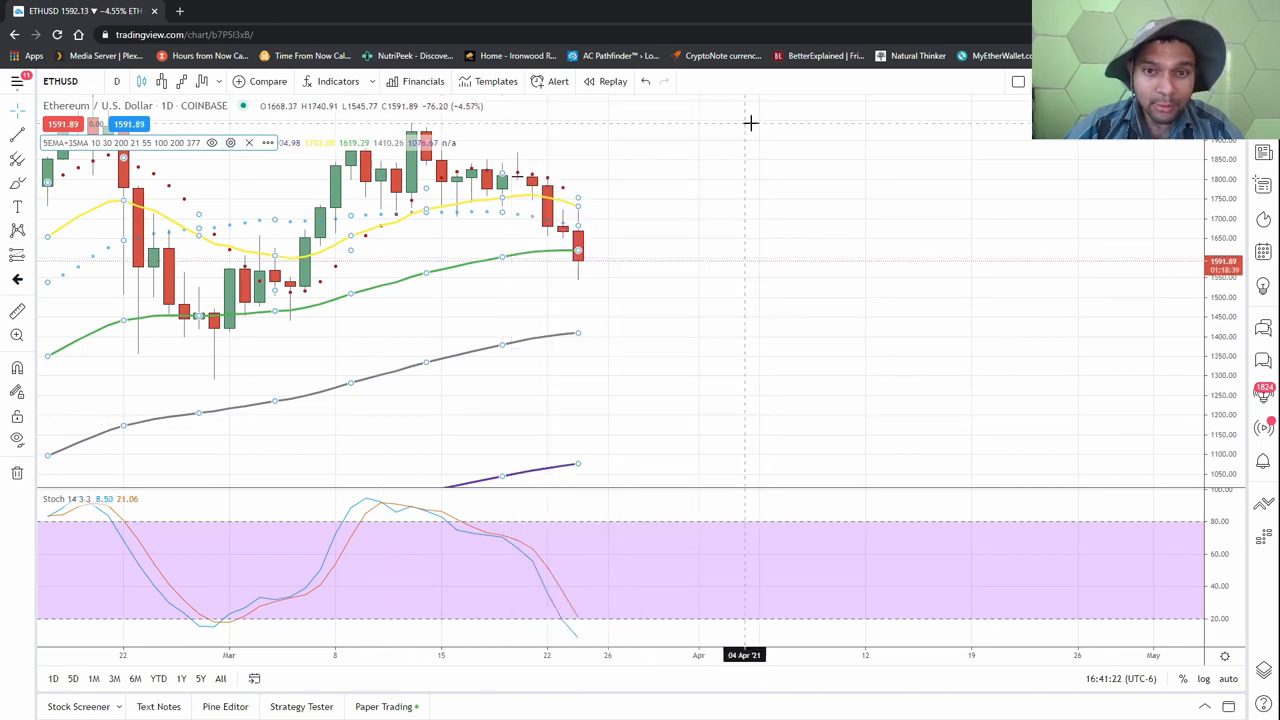
{"action": "mouse_move", "coordinate": [590, 240]}
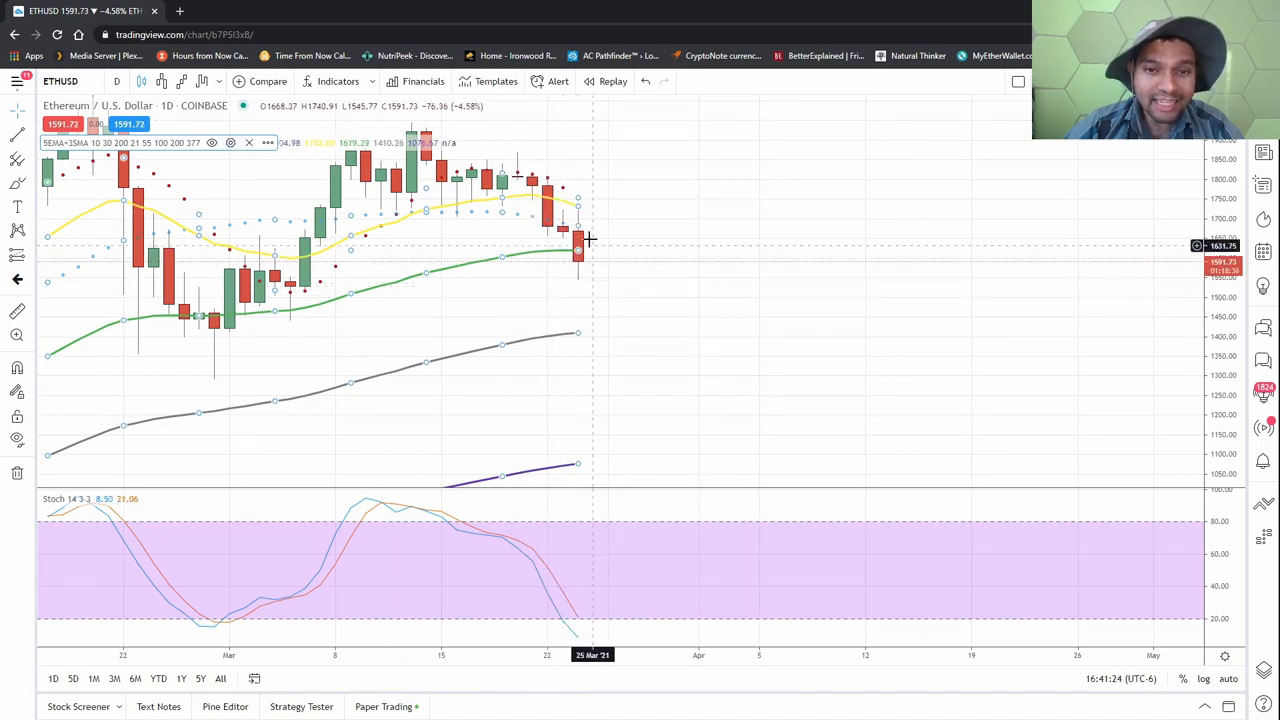
{"action": "mouse_move", "coordinate": [598, 336]}
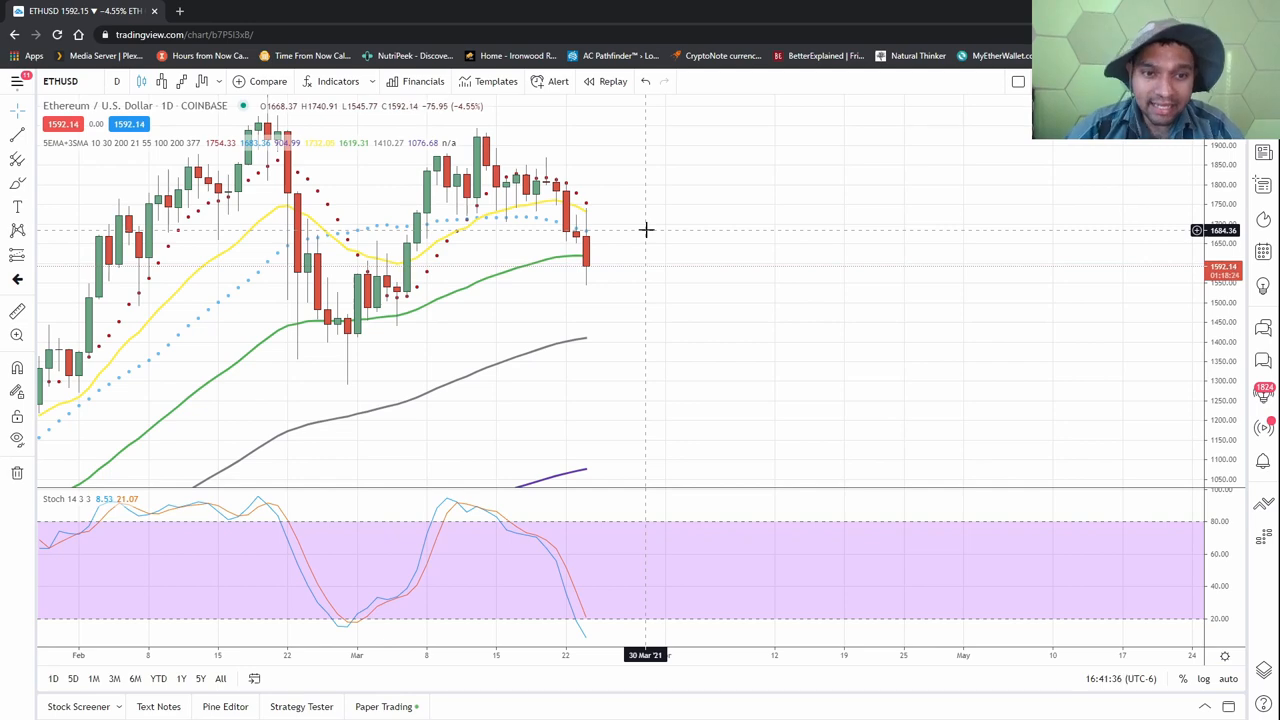
{"action": "mouse_move", "coordinate": [612, 228]}
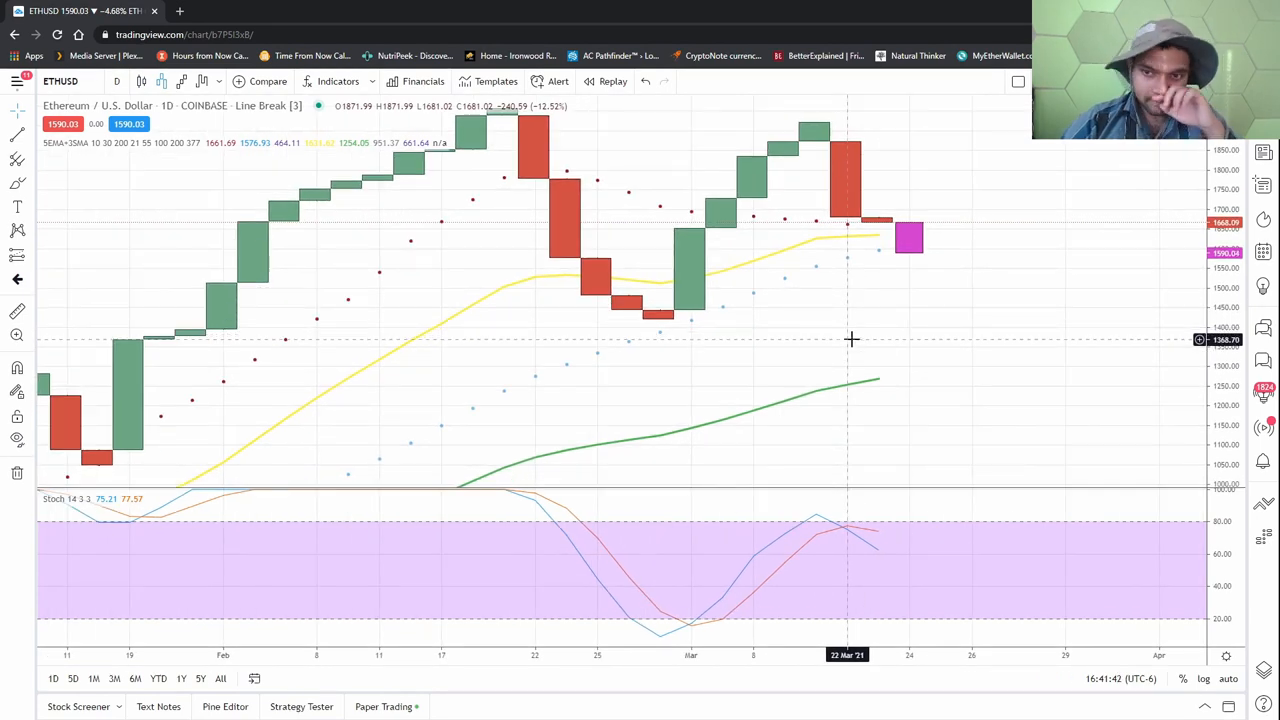
{"action": "mouse_move", "coordinate": [928, 252]}
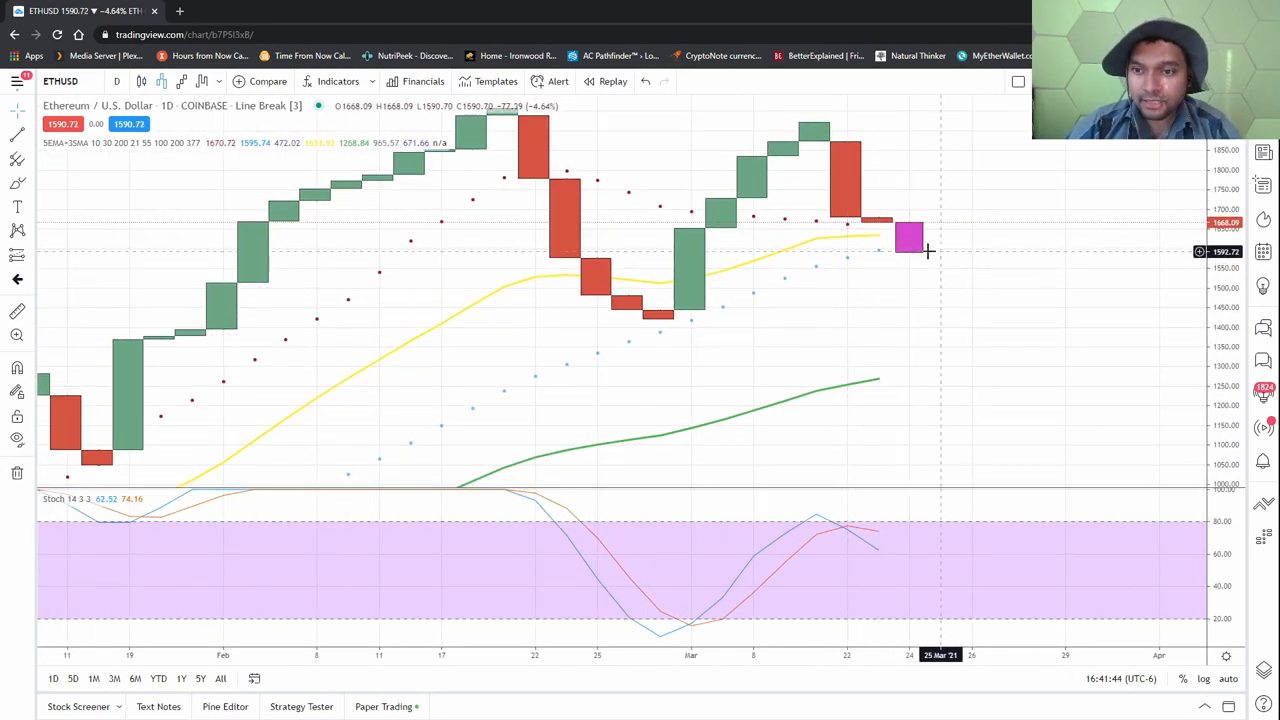
{"action": "mouse_move", "coordinate": [910, 250]}
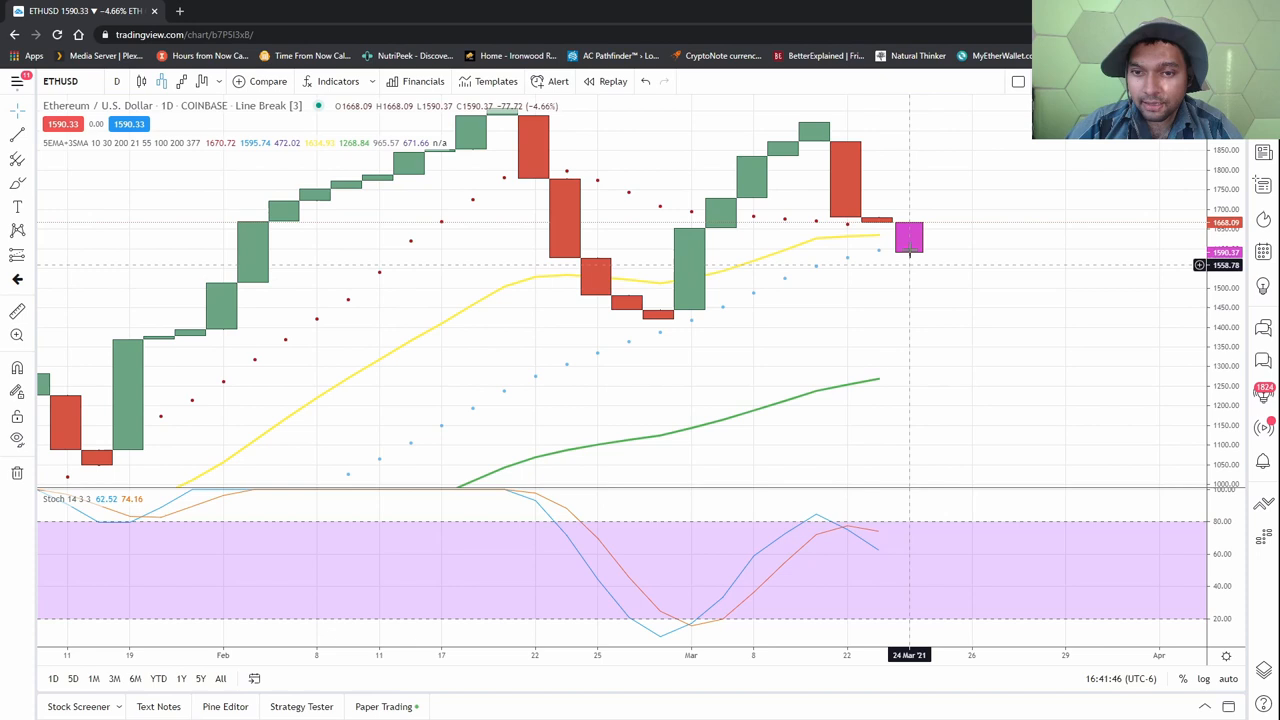
{"action": "mouse_move", "coordinate": [924, 260]}
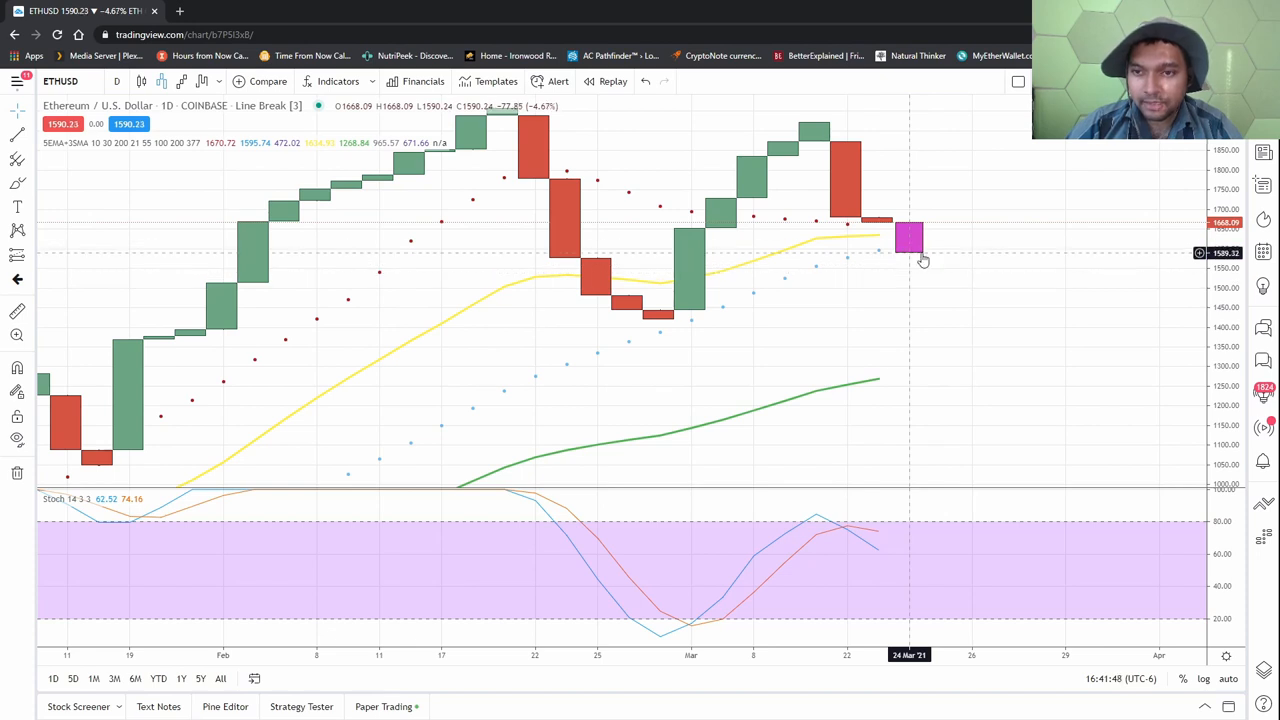
{"action": "mouse_move", "coordinate": [916, 240]}
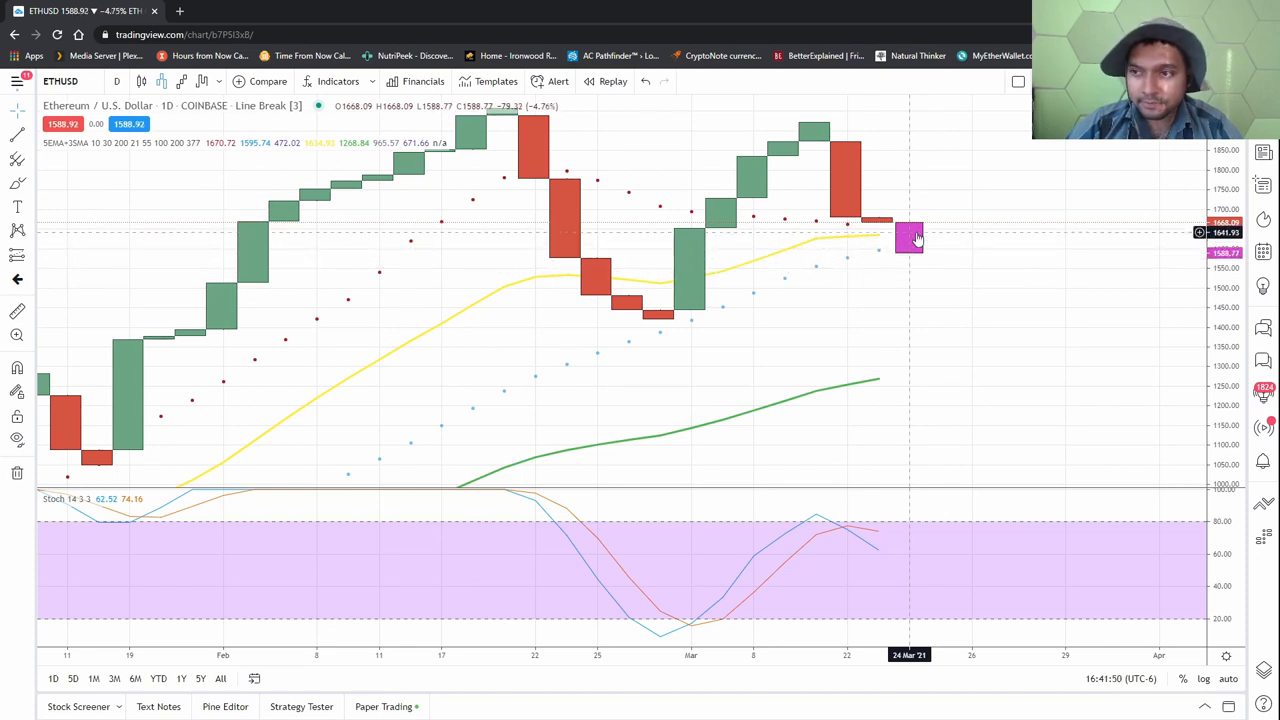
{"action": "mouse_move", "coordinate": [904, 308]}
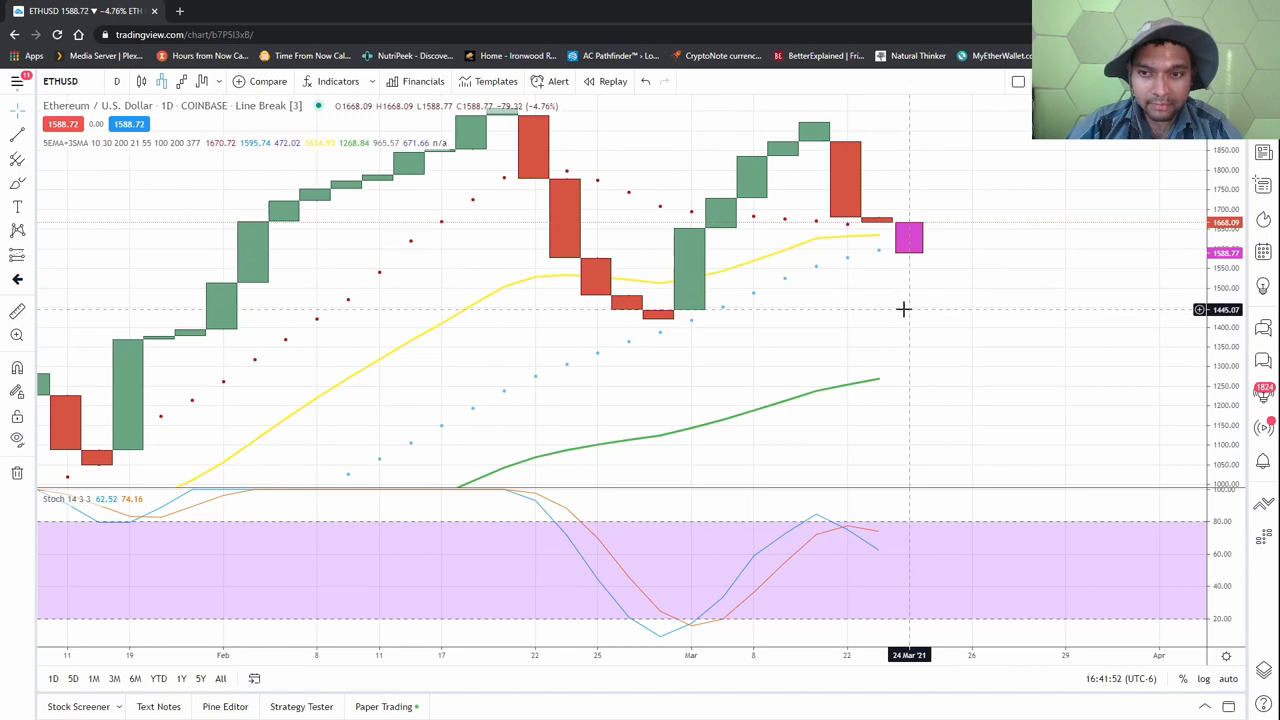
{"action": "mouse_move", "coordinate": [968, 156]}
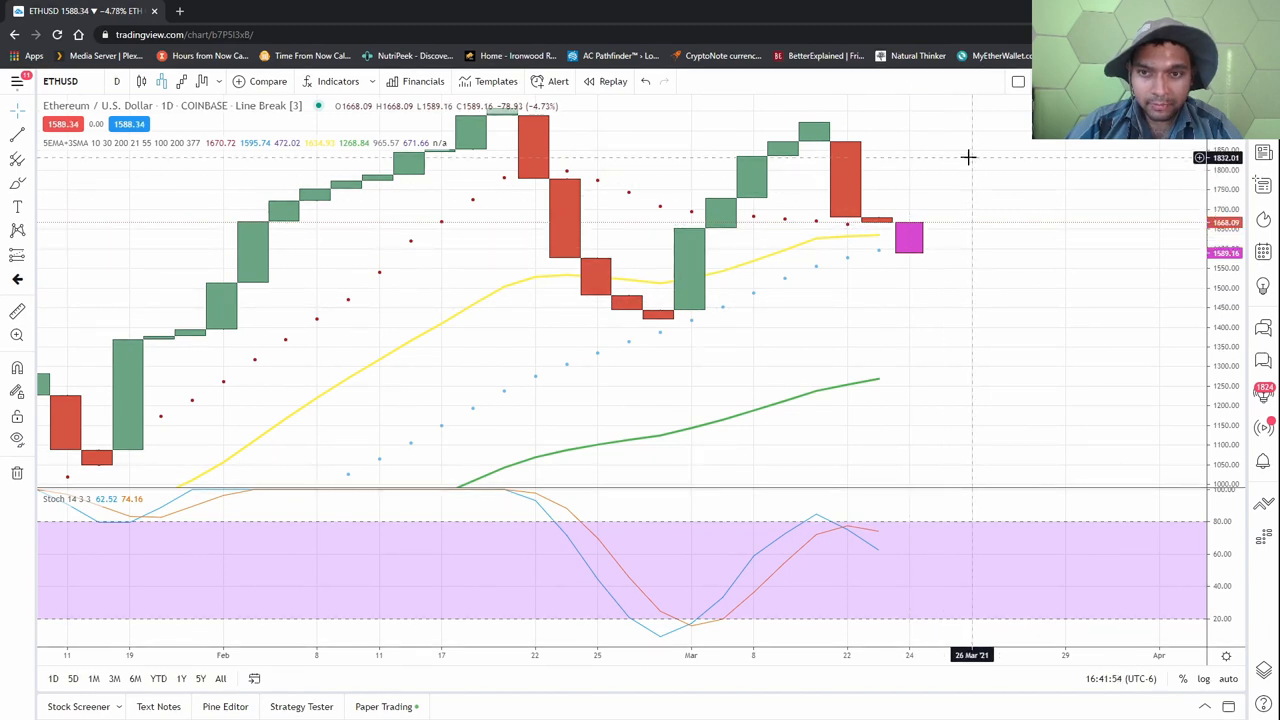
{"action": "mouse_move", "coordinate": [962, 198]}
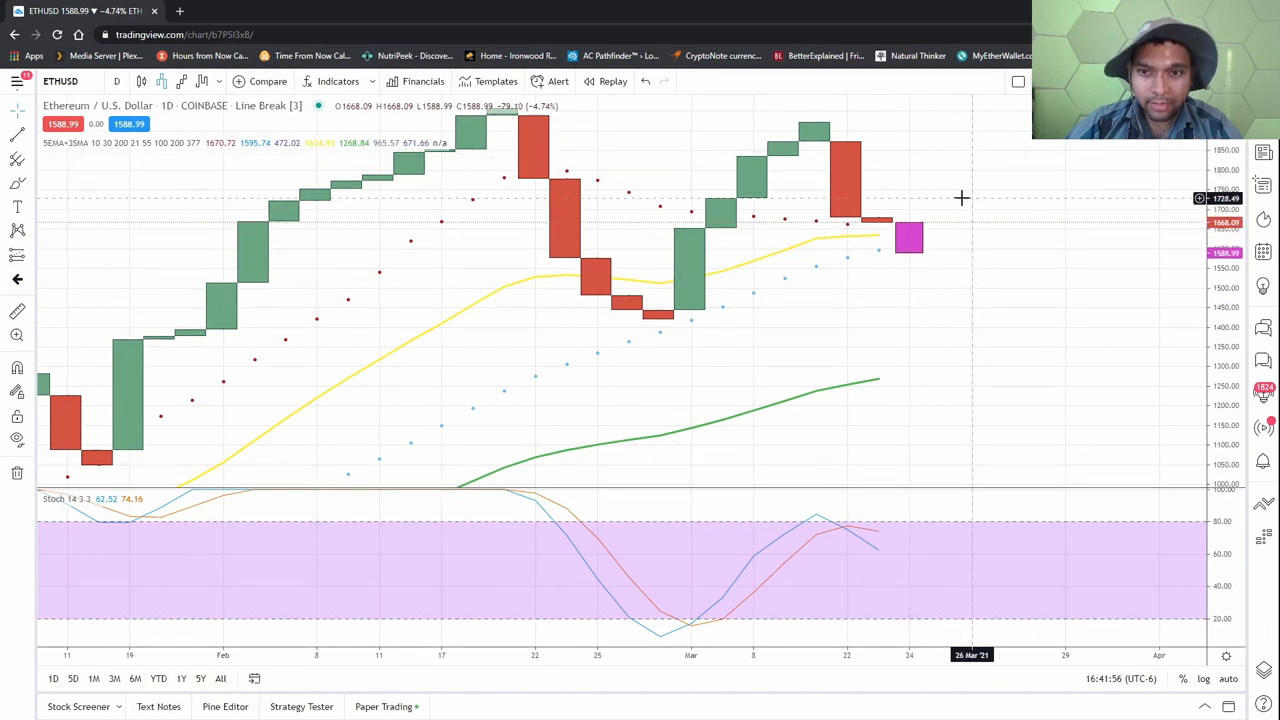
{"action": "mouse_move", "coordinate": [962, 232]}
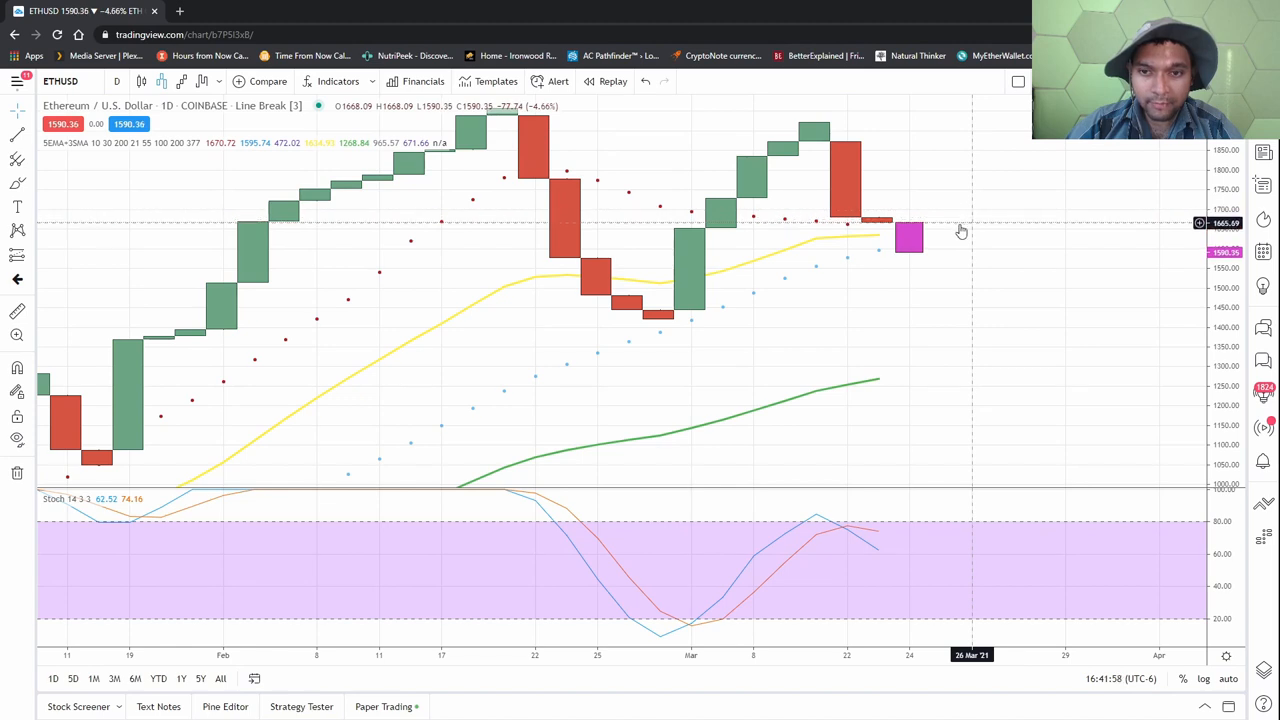
{"action": "mouse_move", "coordinate": [948, 292]}
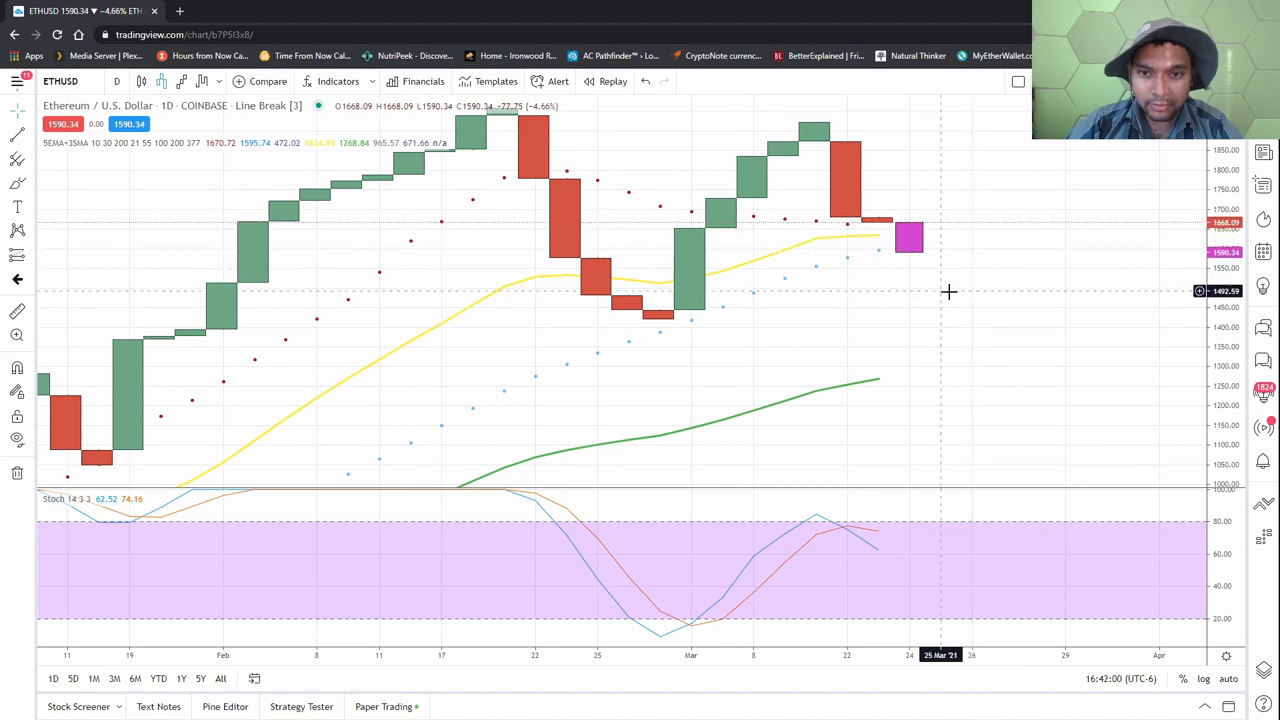
{"action": "mouse_move", "coordinate": [952, 314]}
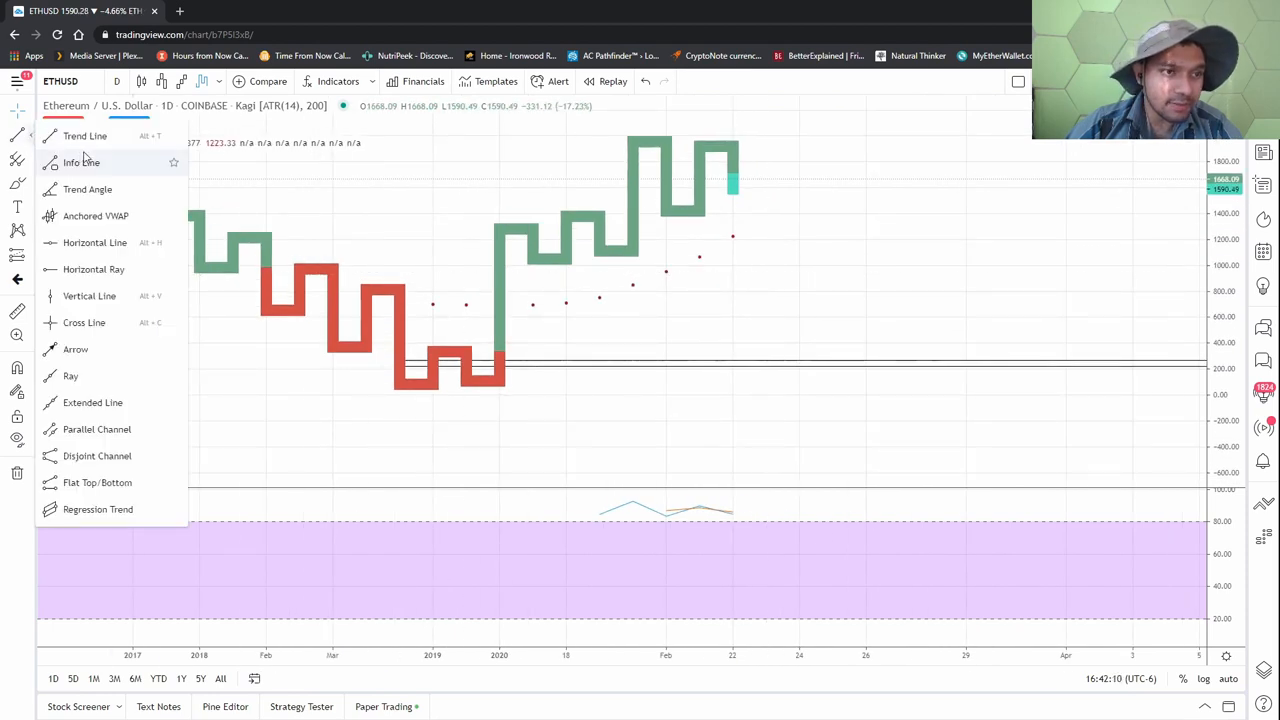
{"action": "mouse_move", "coordinate": [88, 188]}
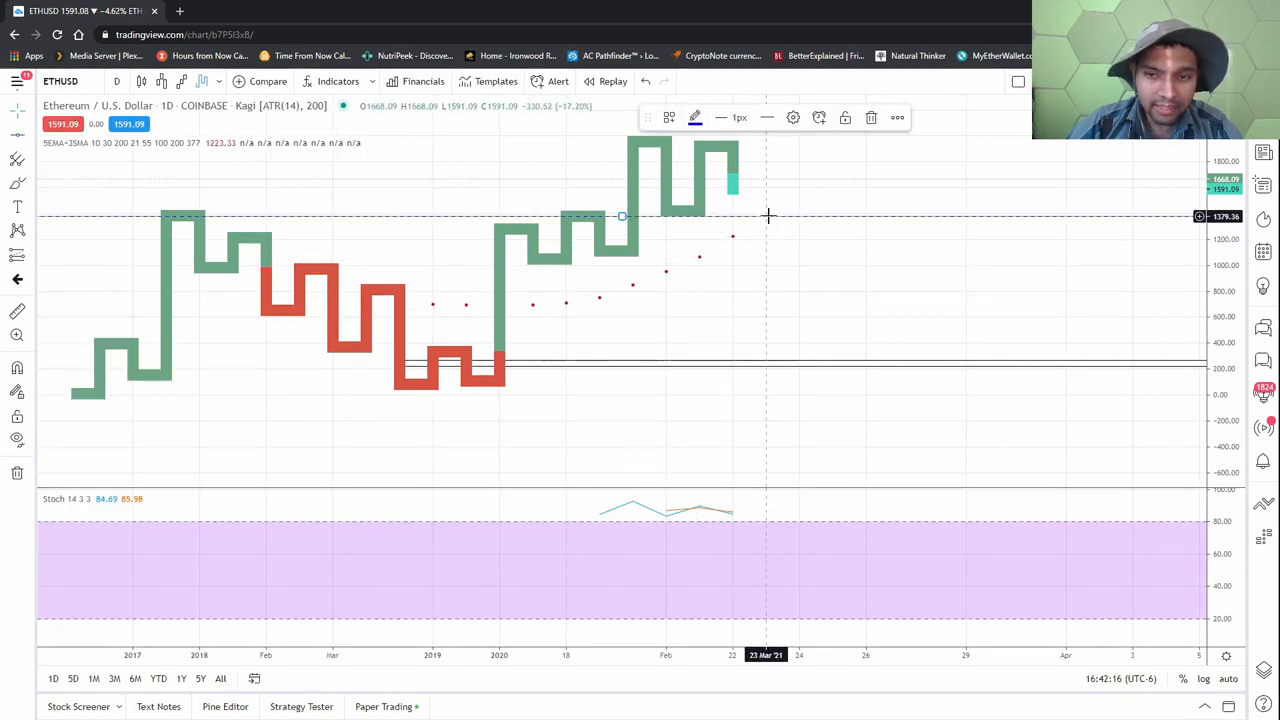
{"action": "mouse_move", "coordinate": [754, 280]}
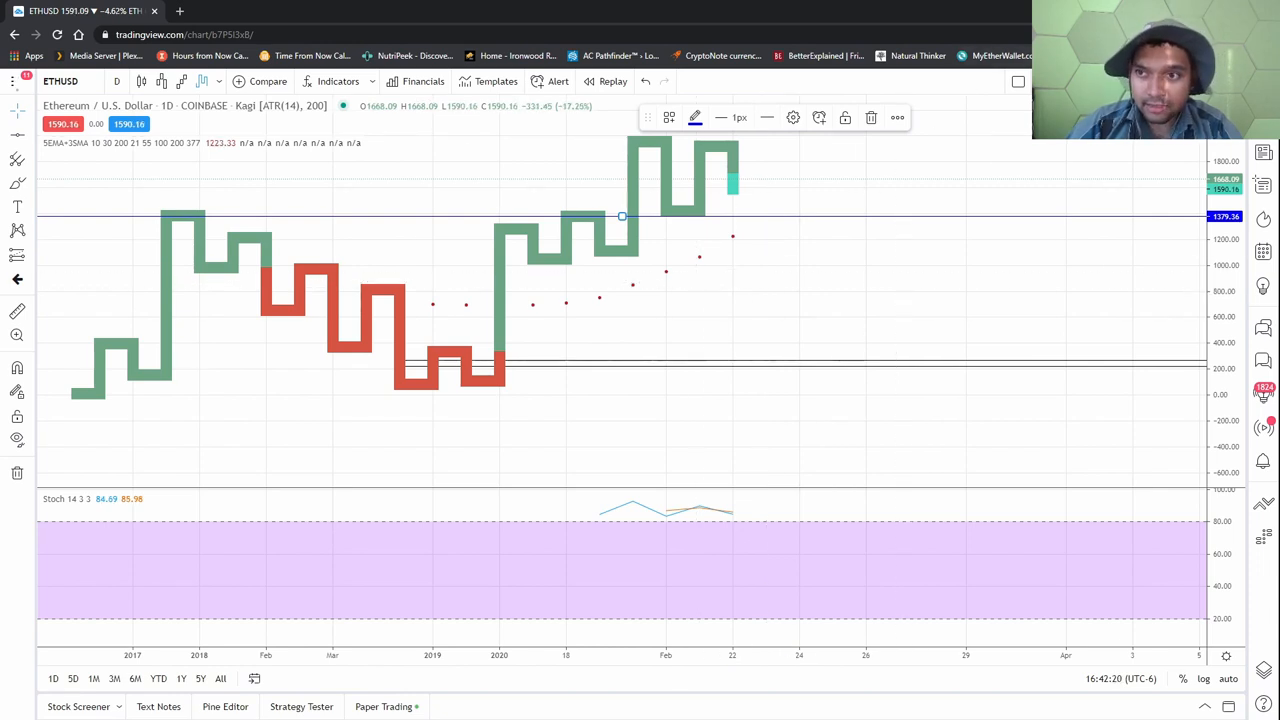
{"action": "mouse_move", "coordinate": [800, 248]}
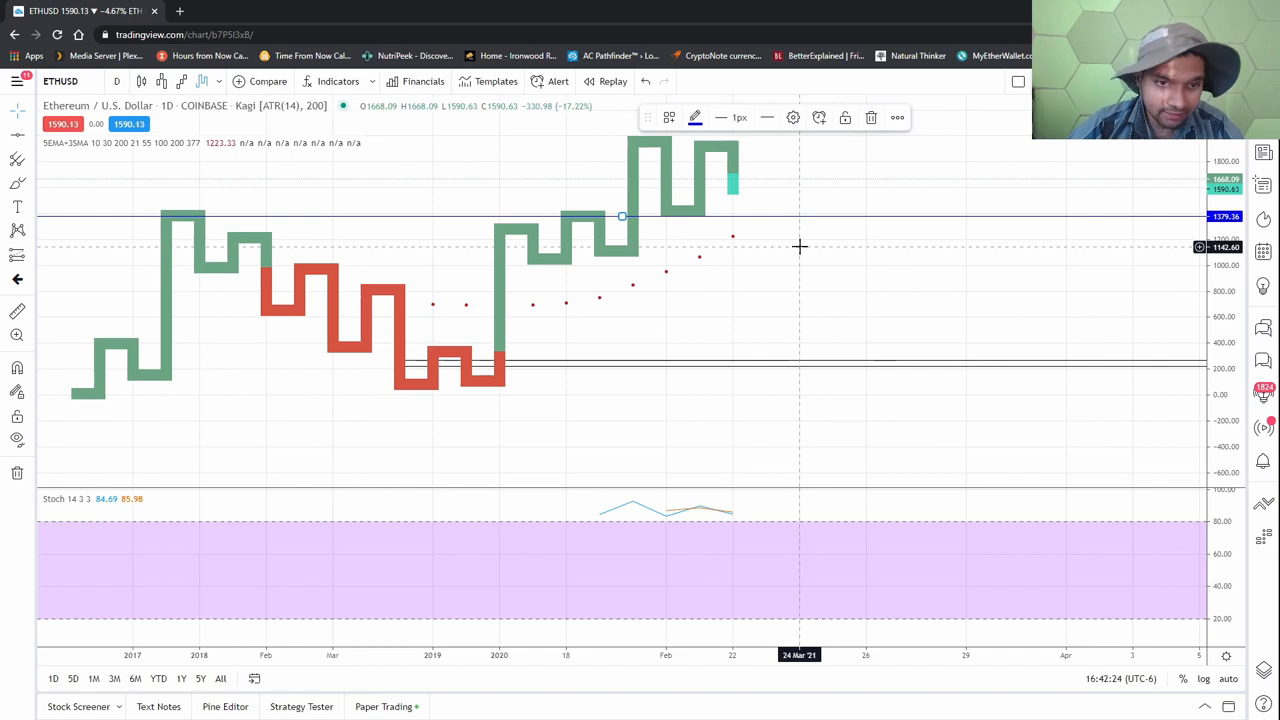
{"action": "mouse_move", "coordinate": [770, 216]}
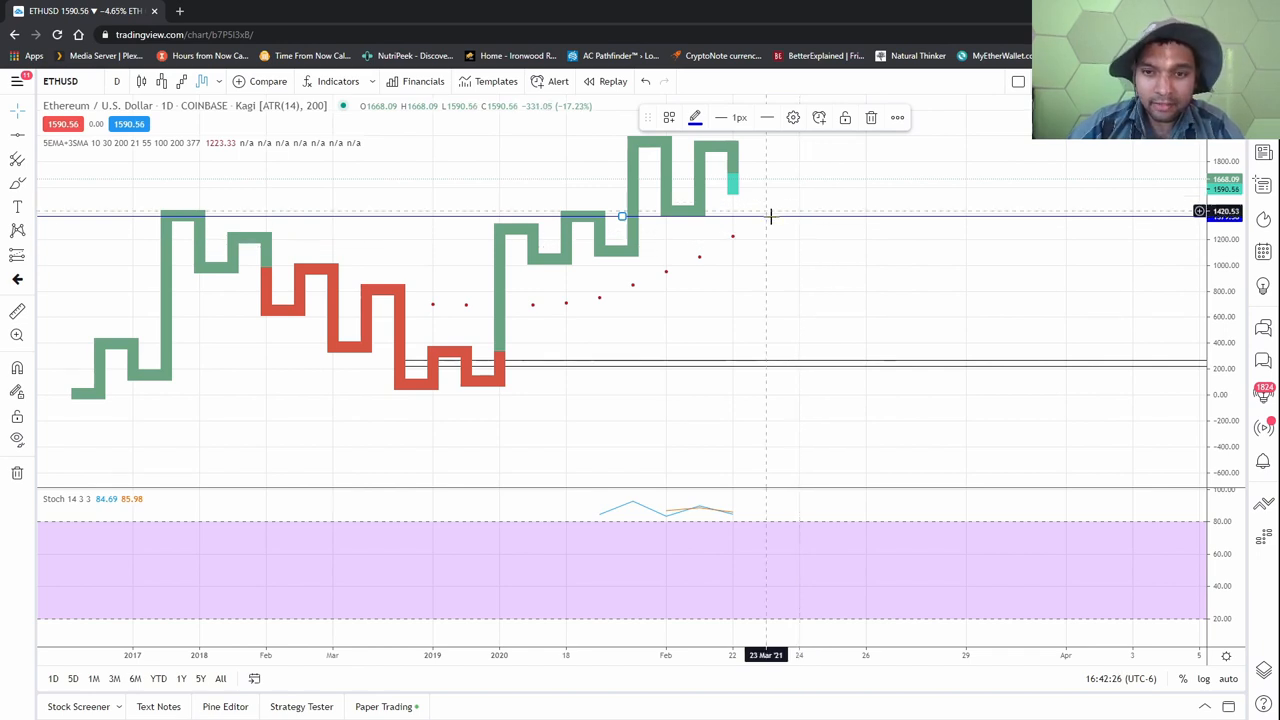
{"action": "mouse_move", "coordinate": [788, 316]}
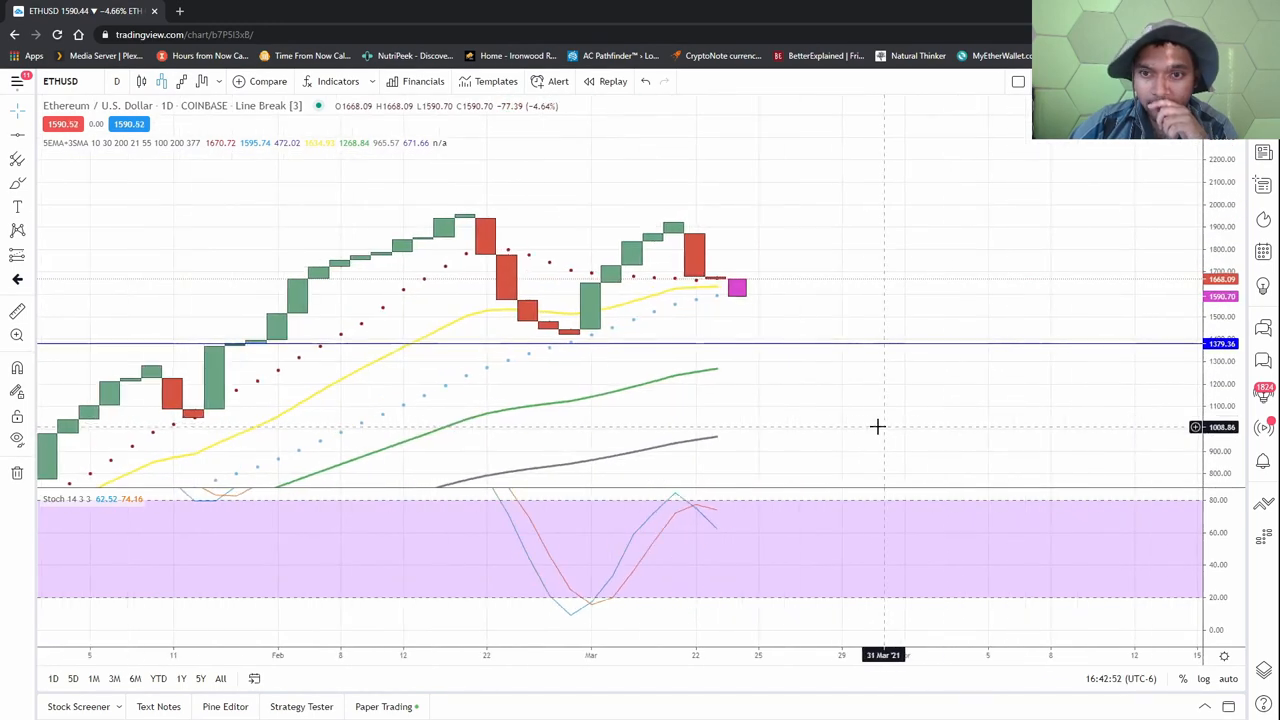
{"action": "mouse_move", "coordinate": [738, 296]}
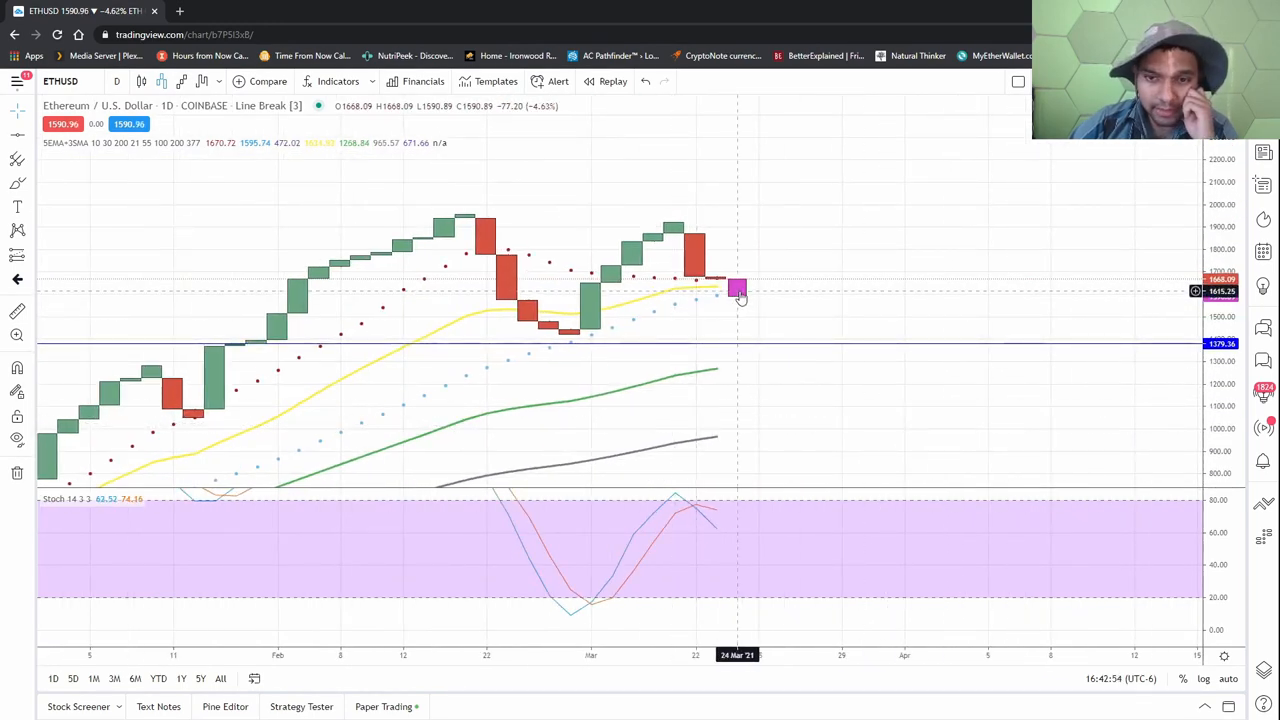
{"action": "mouse_move", "coordinate": [744, 300]}
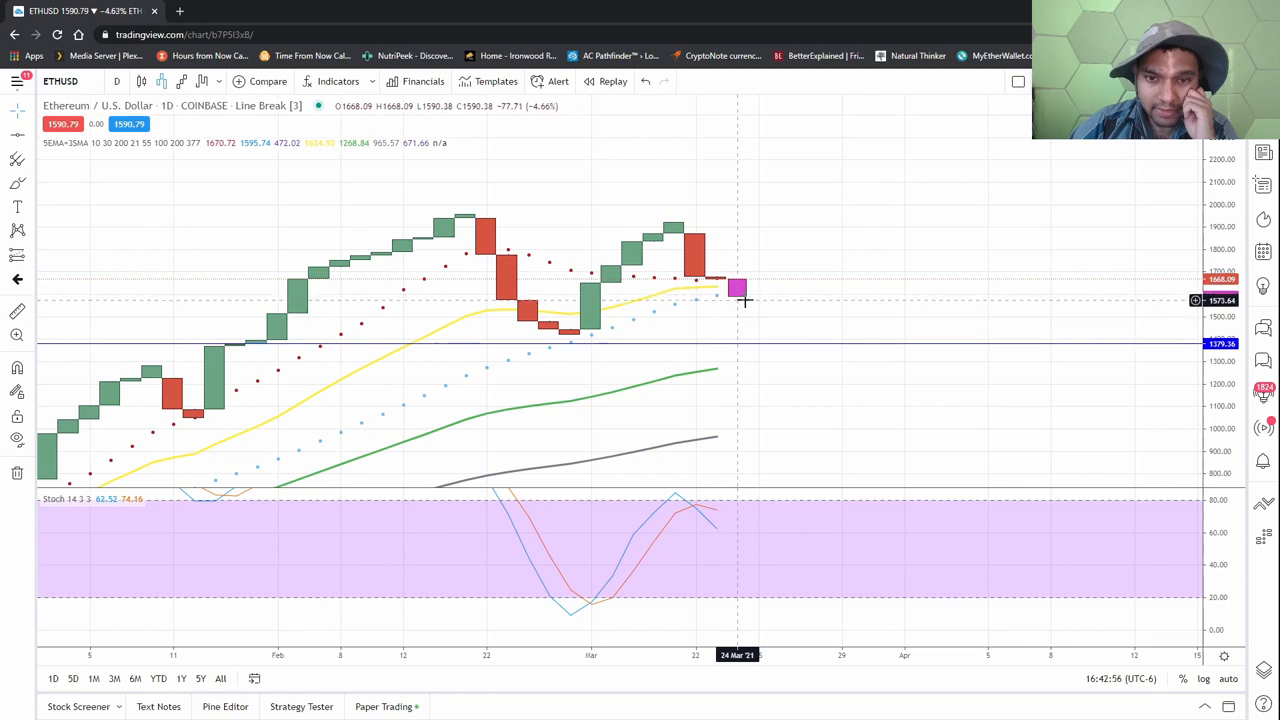
{"action": "mouse_move", "coordinate": [744, 326]}
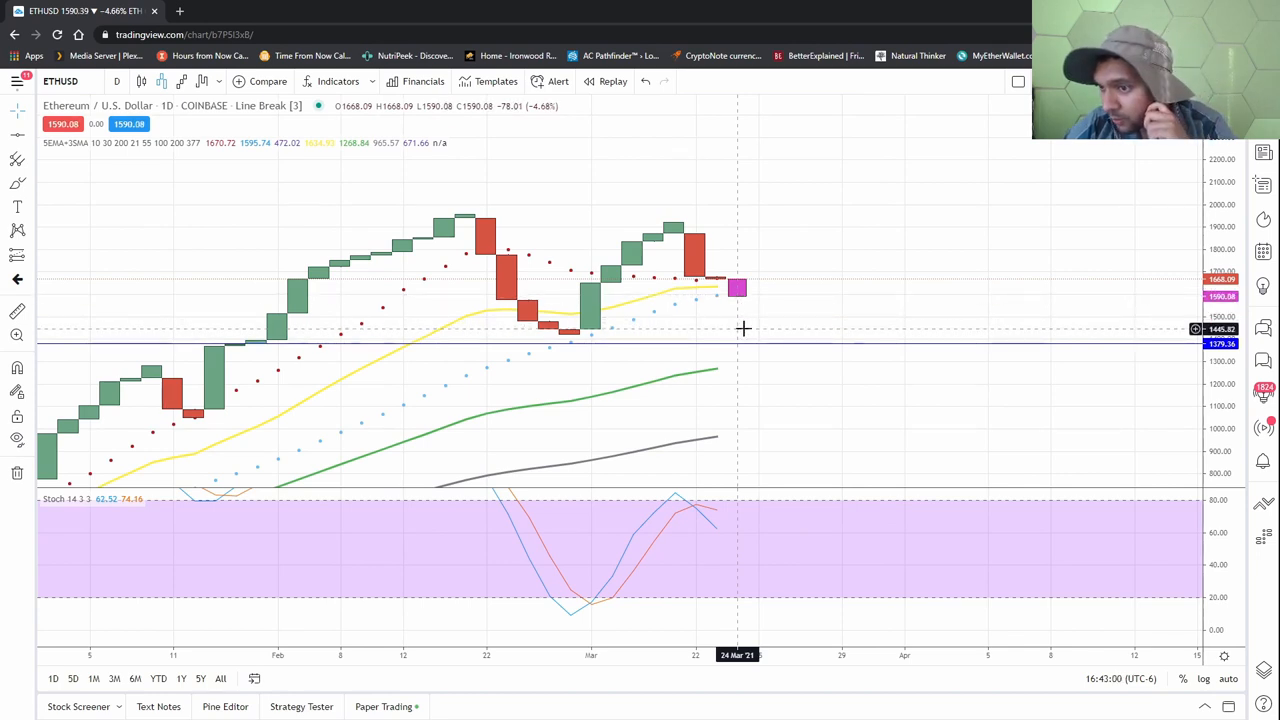
{"action": "mouse_move", "coordinate": [948, 114]}
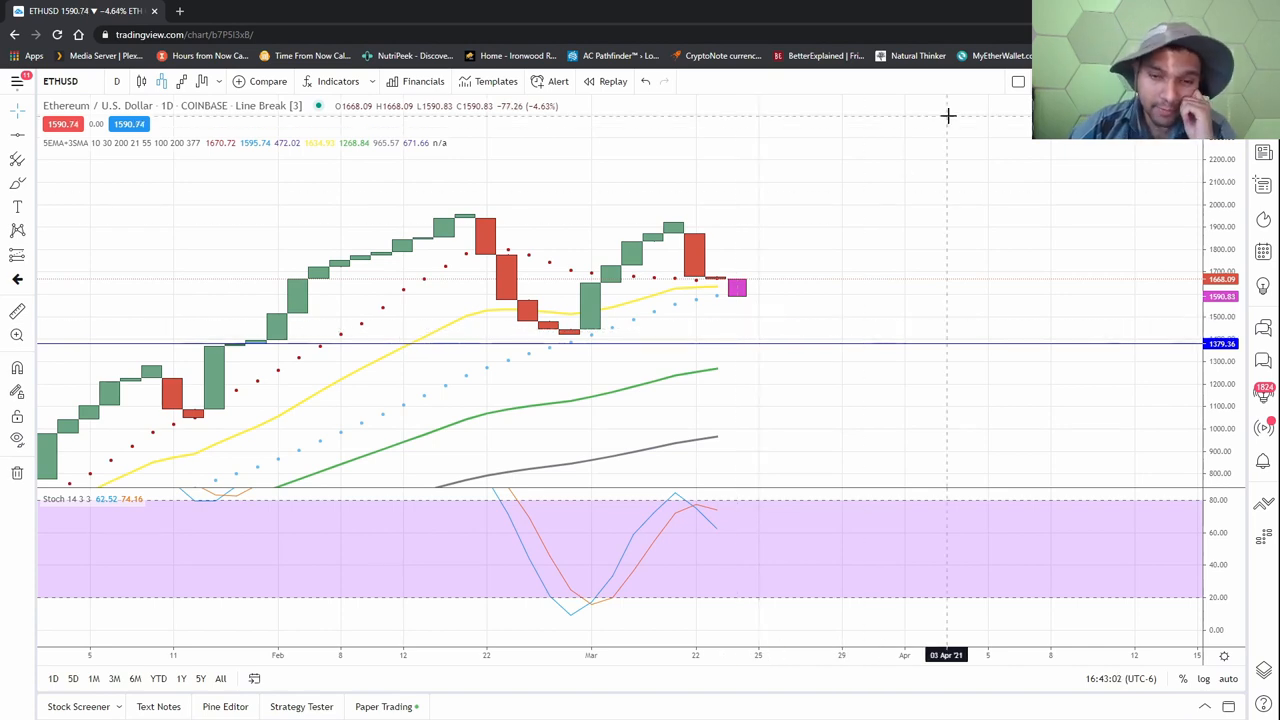
{"action": "mouse_move", "coordinate": [140, 80]}
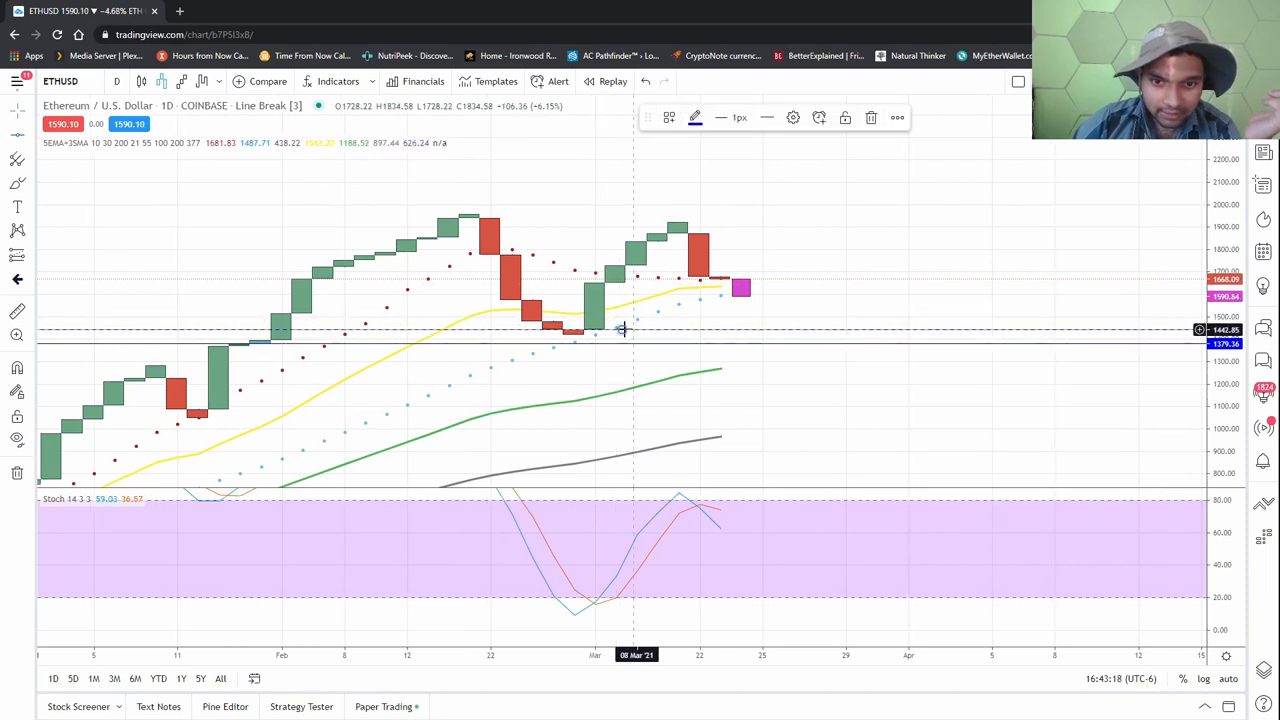
{"action": "mouse_move", "coordinate": [1200, 396]}
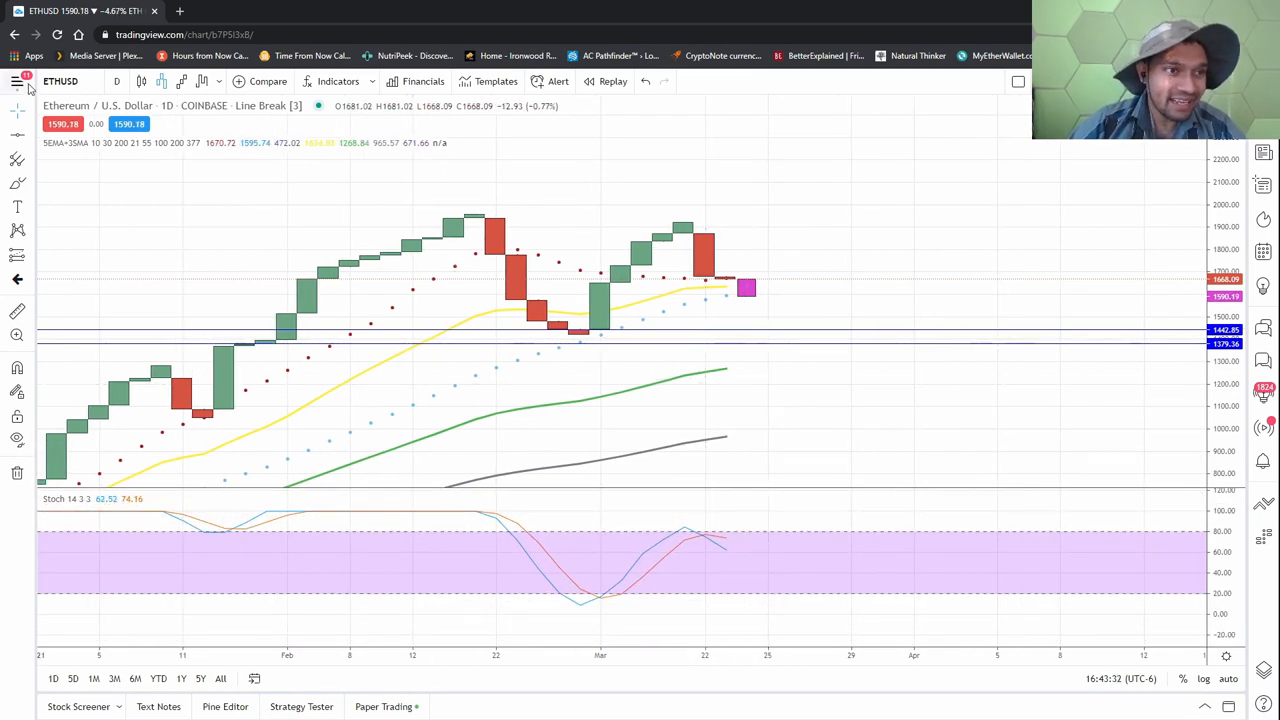
Step: Load the saved DogeCharts layout from the layout menu, replacing the Ethereum chart
{"action": "left_click", "coordinate": [16, 80]}
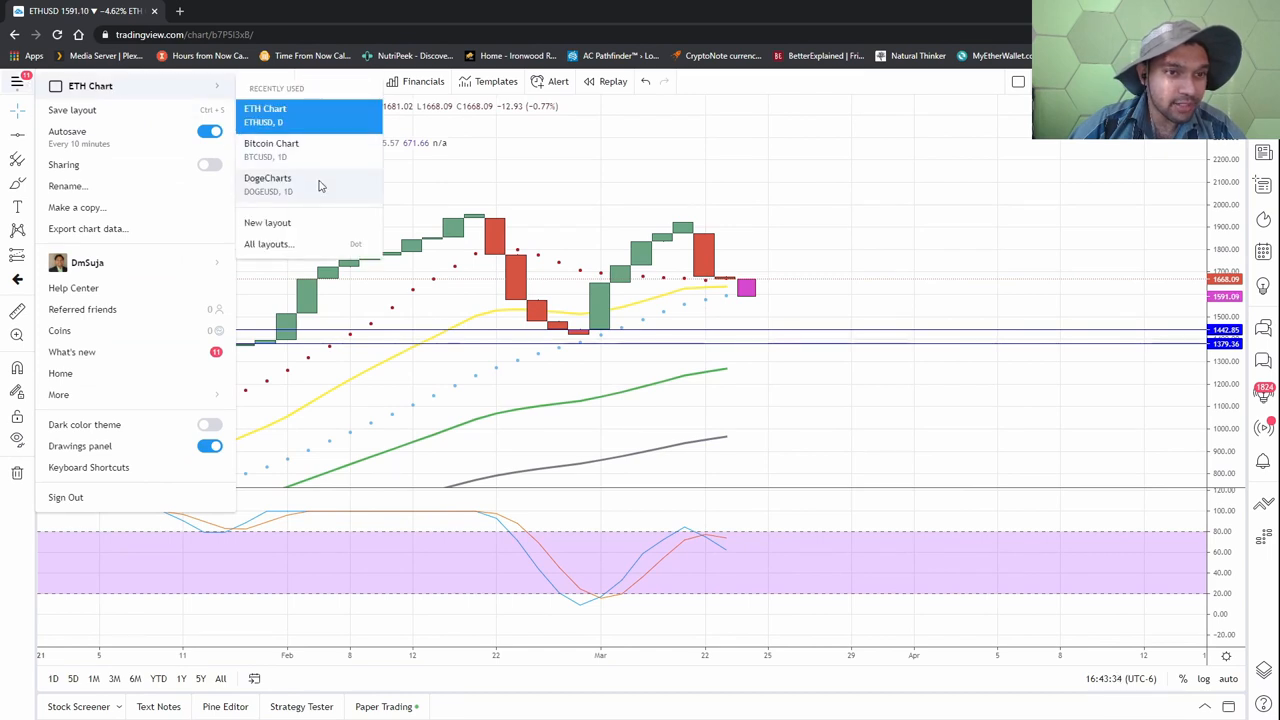
{"action": "left_click", "coordinate": [1008, 104]}
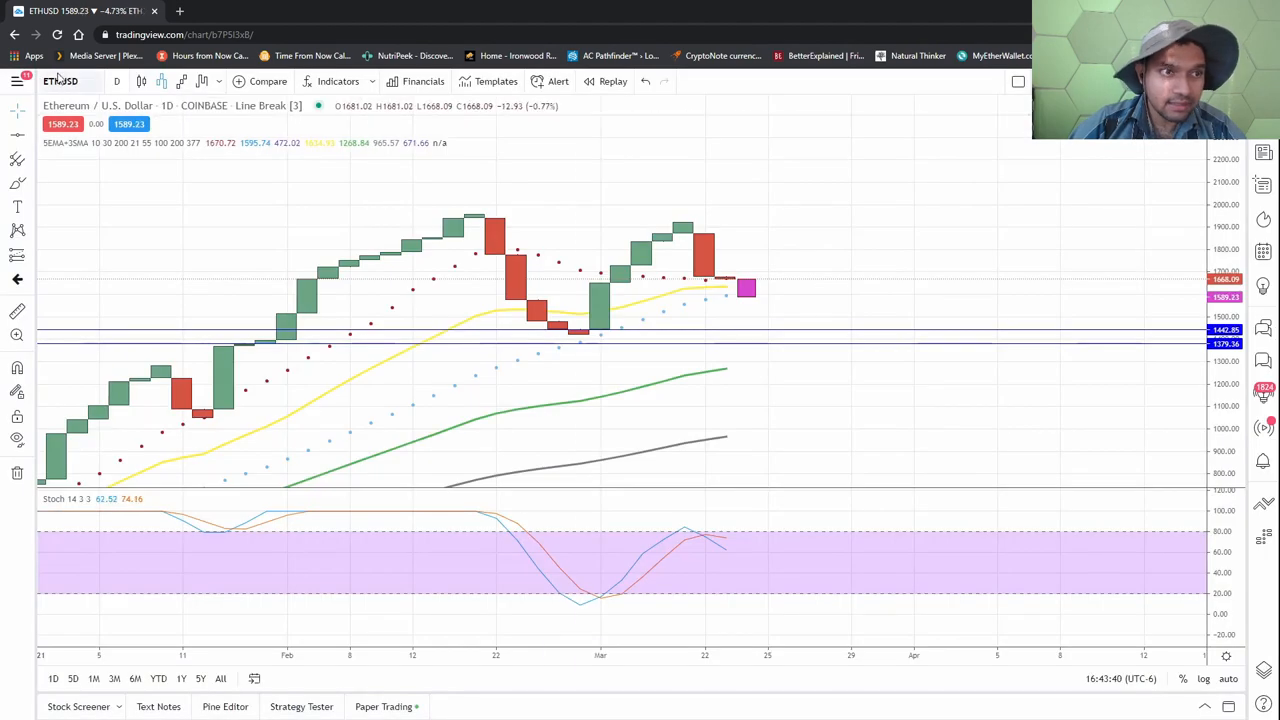
{"action": "left_click", "coordinate": [16, 84]}
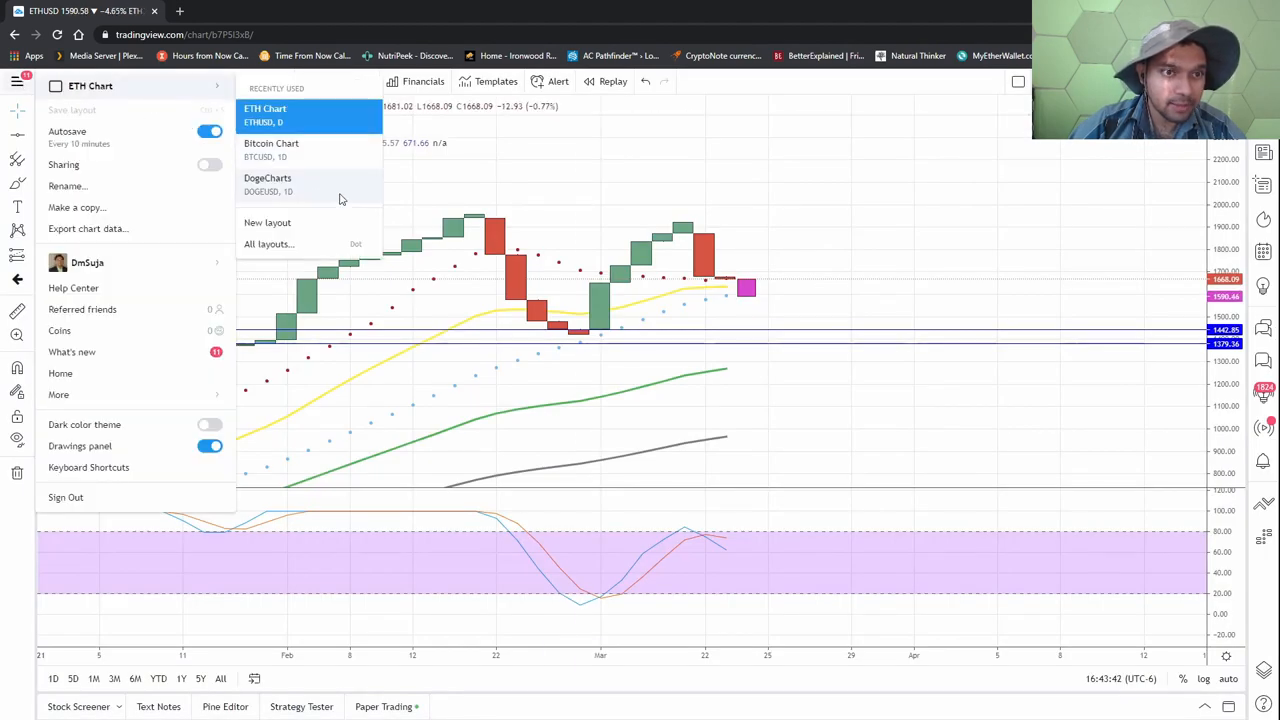
{"action": "left_click", "coordinate": [268, 184]}
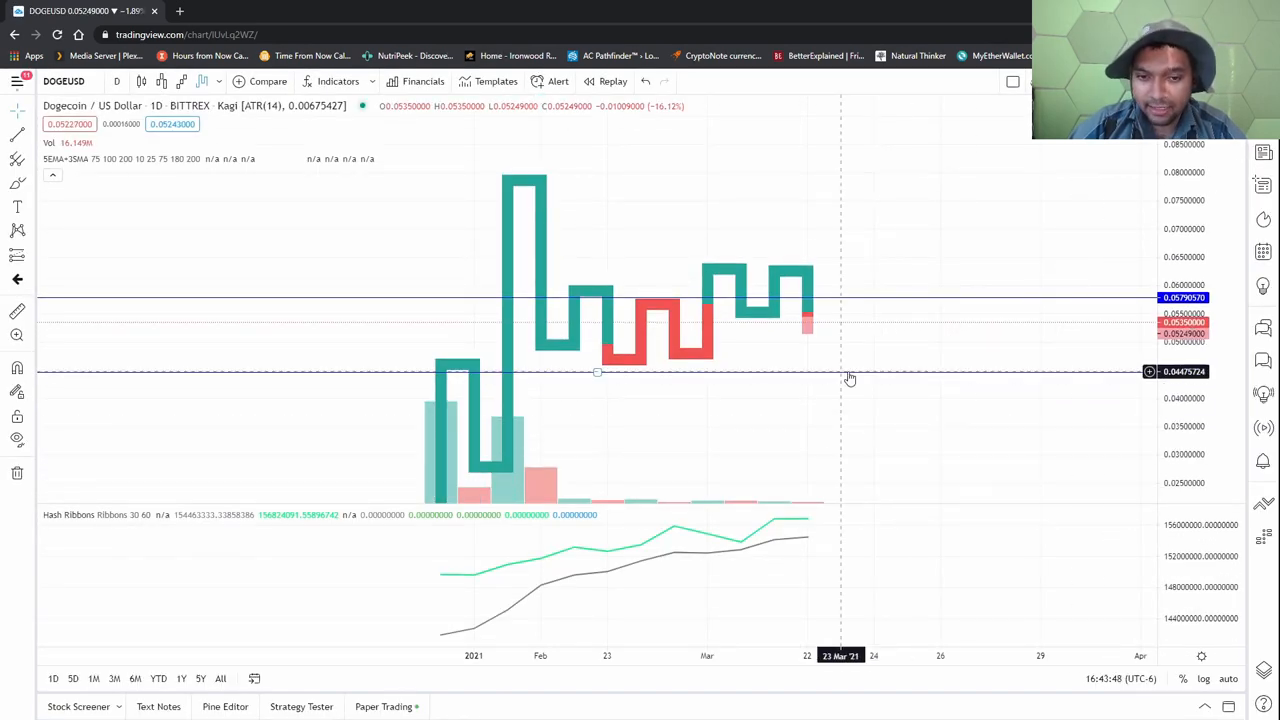
{"action": "mouse_move", "coordinate": [600, 370]}
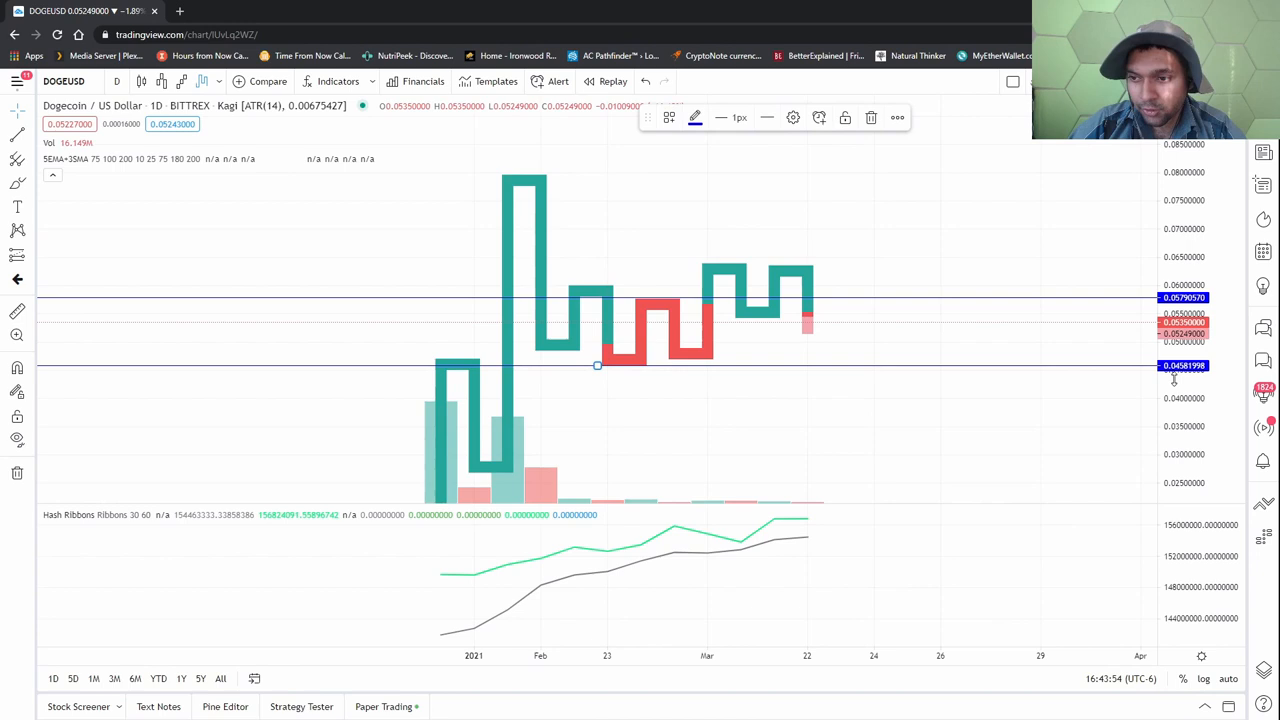
{"action": "mouse_move", "coordinate": [830, 374]}
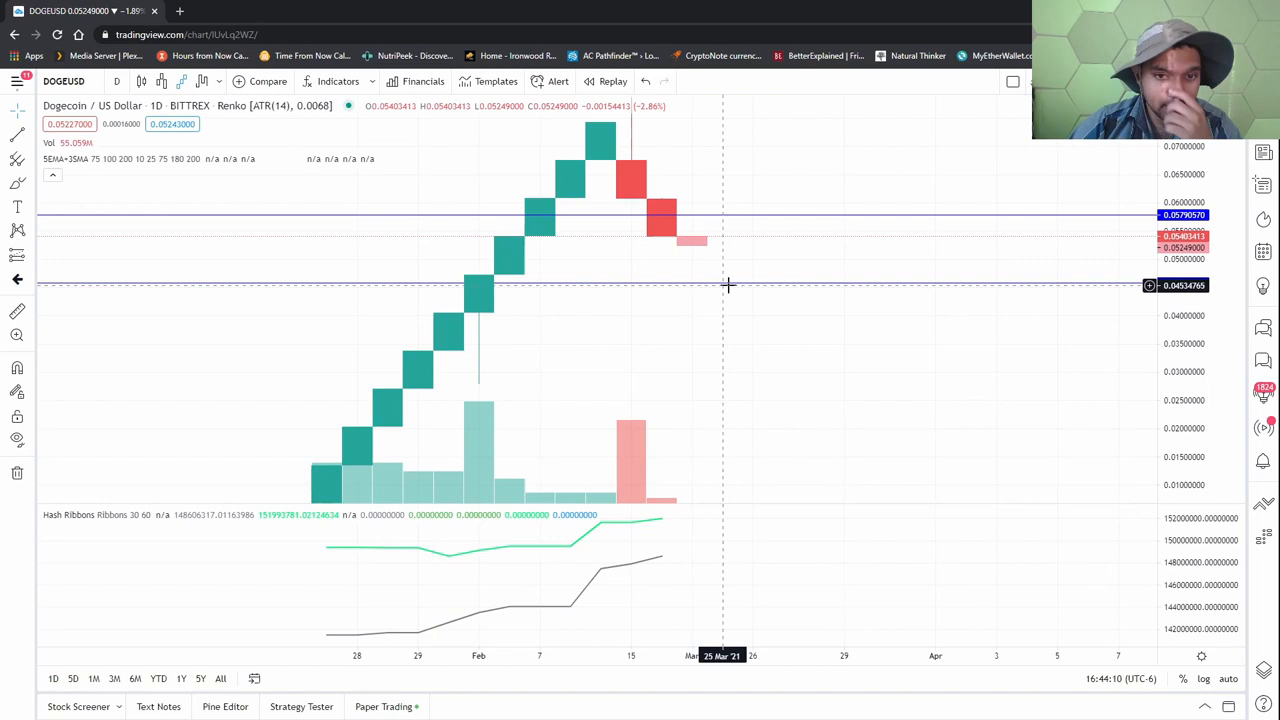
{"action": "mouse_move", "coordinate": [744, 272]}
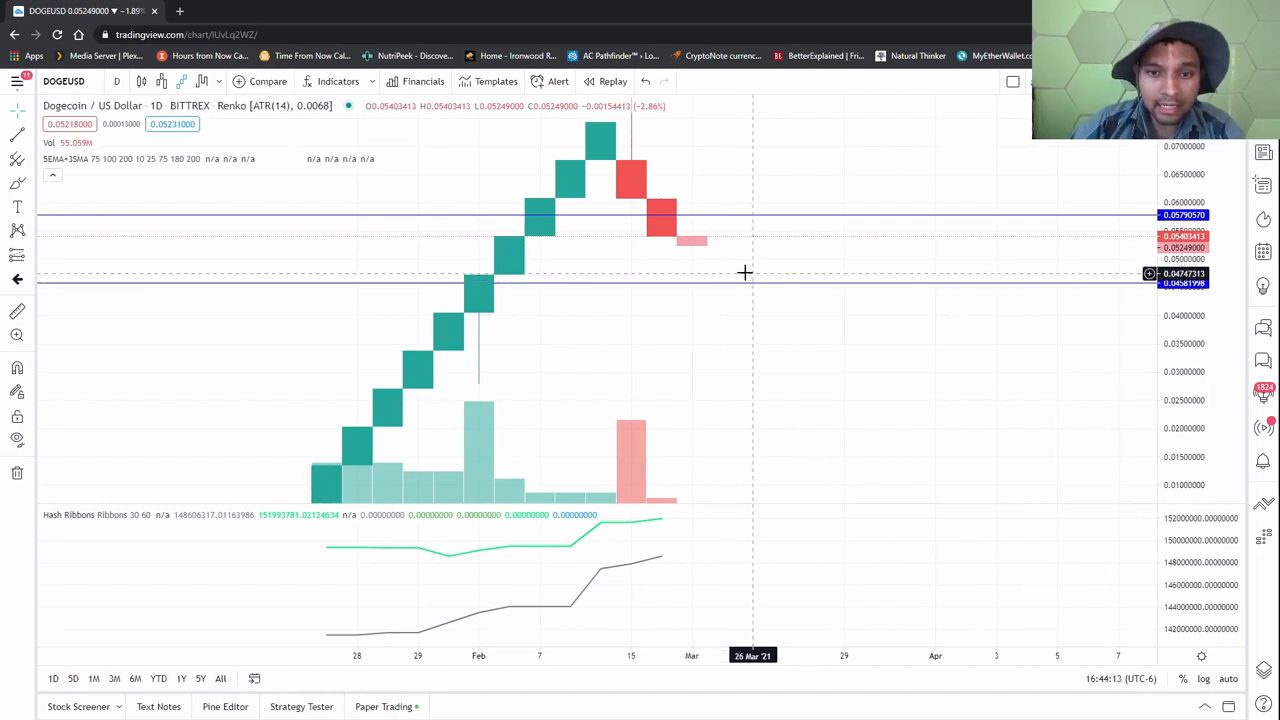
{"action": "mouse_move", "coordinate": [758, 274]}
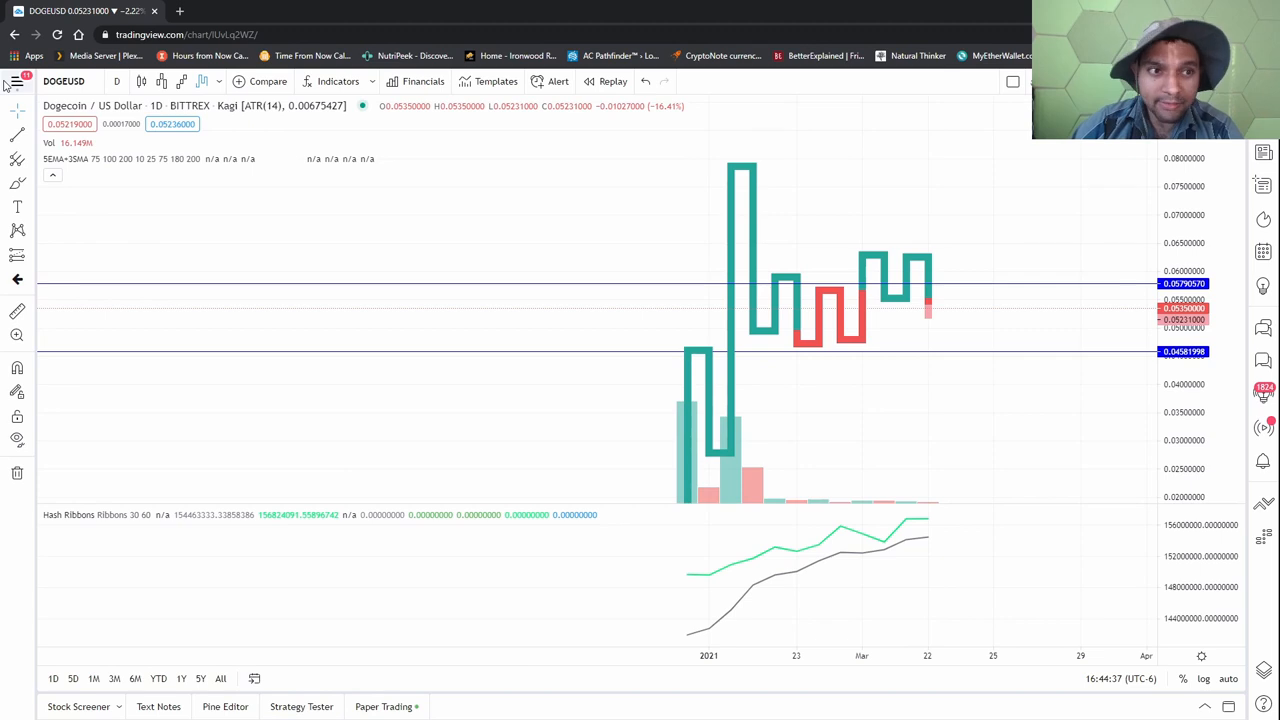
{"action": "mouse_move", "coordinate": [968, 356]}
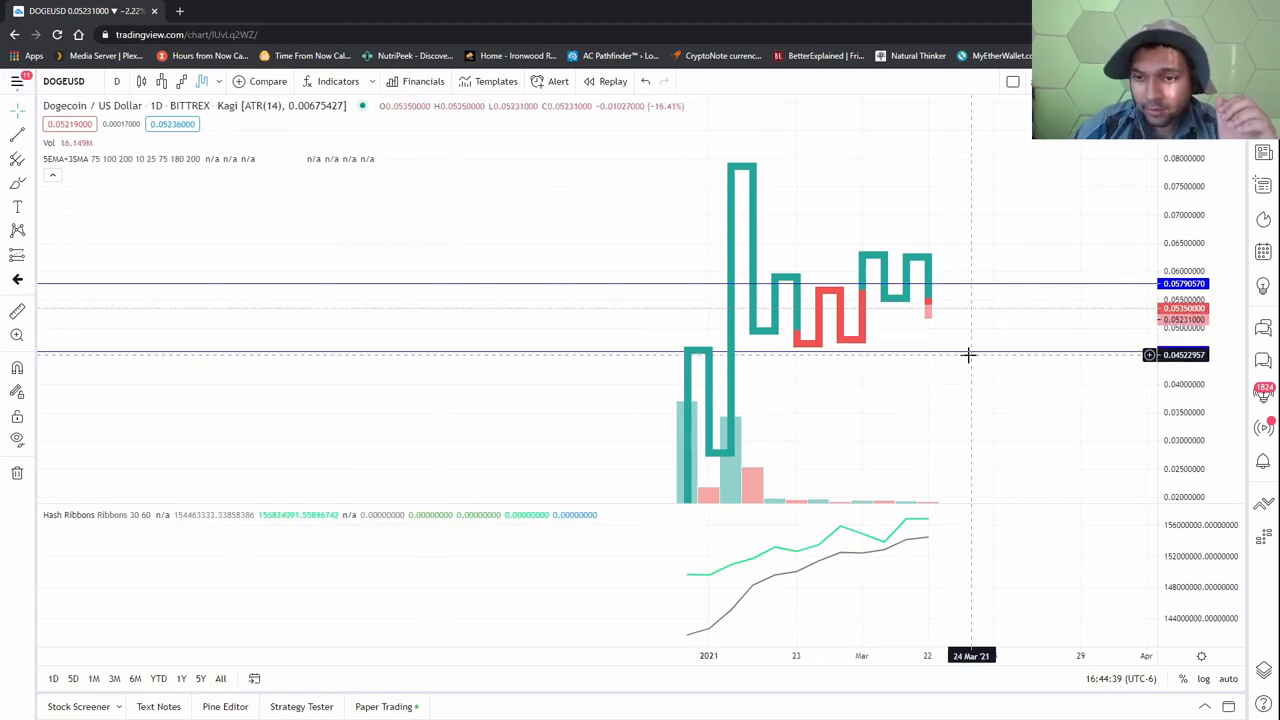
{"action": "mouse_move", "coordinate": [688, 356]}
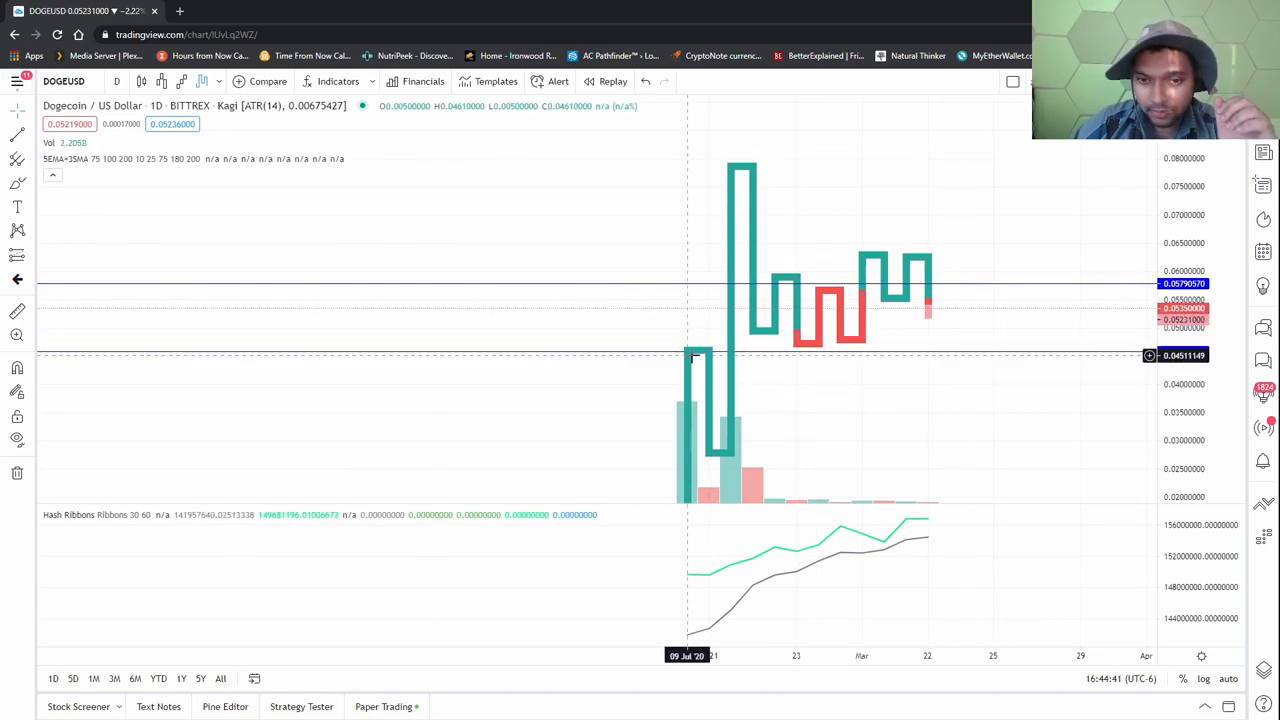
{"action": "mouse_move", "coordinate": [600, 348]}
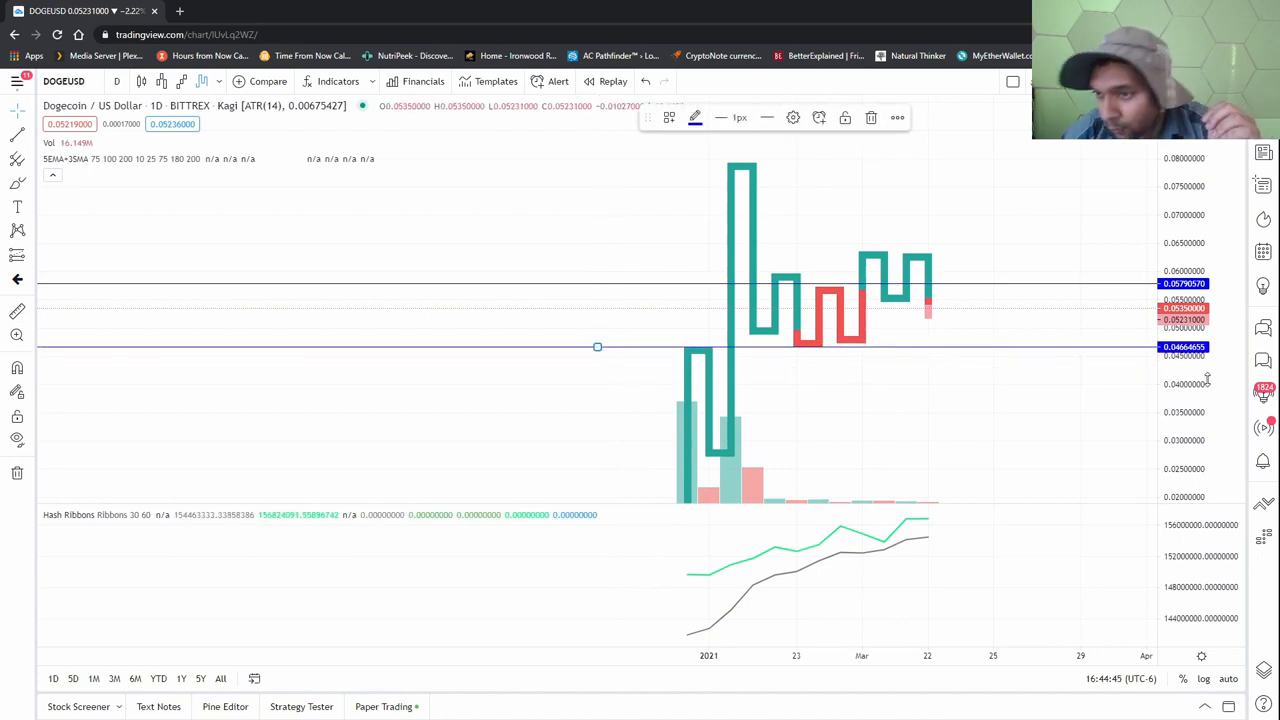
{"action": "mouse_move", "coordinate": [956, 340]}
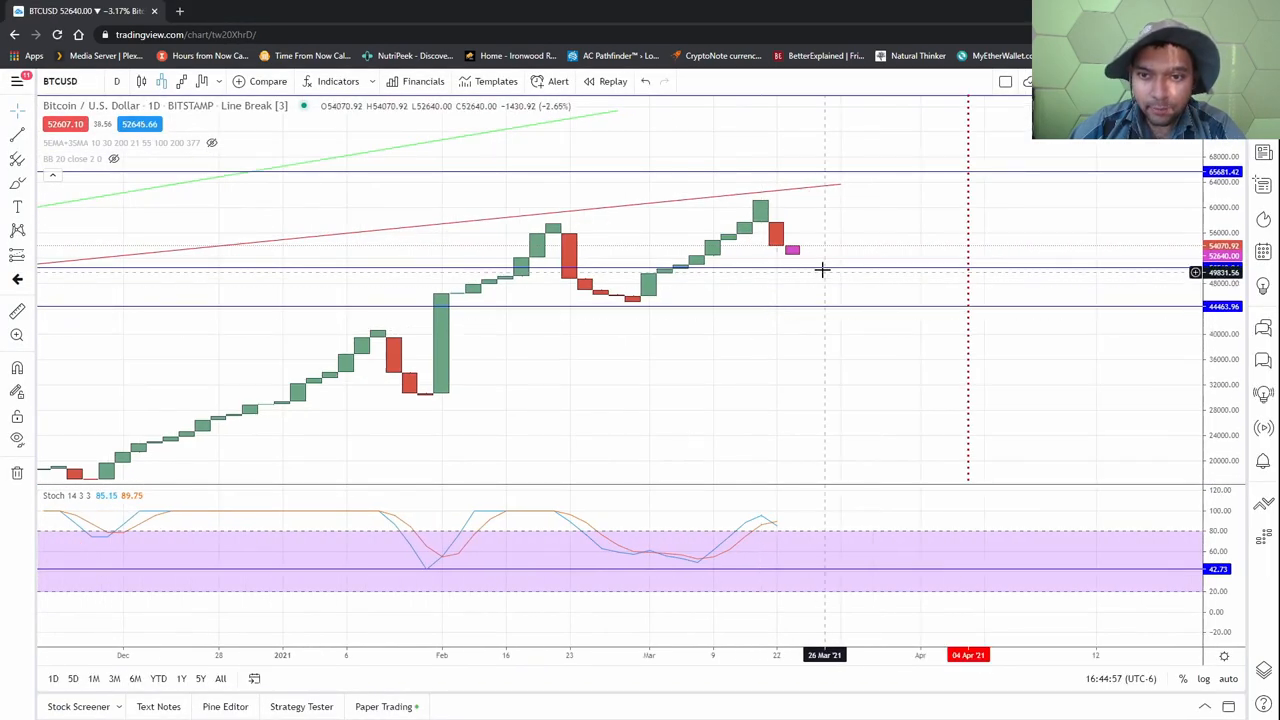
{"action": "mouse_move", "coordinate": [872, 390]}
{"action": "type", "text": "BTCUSD"}
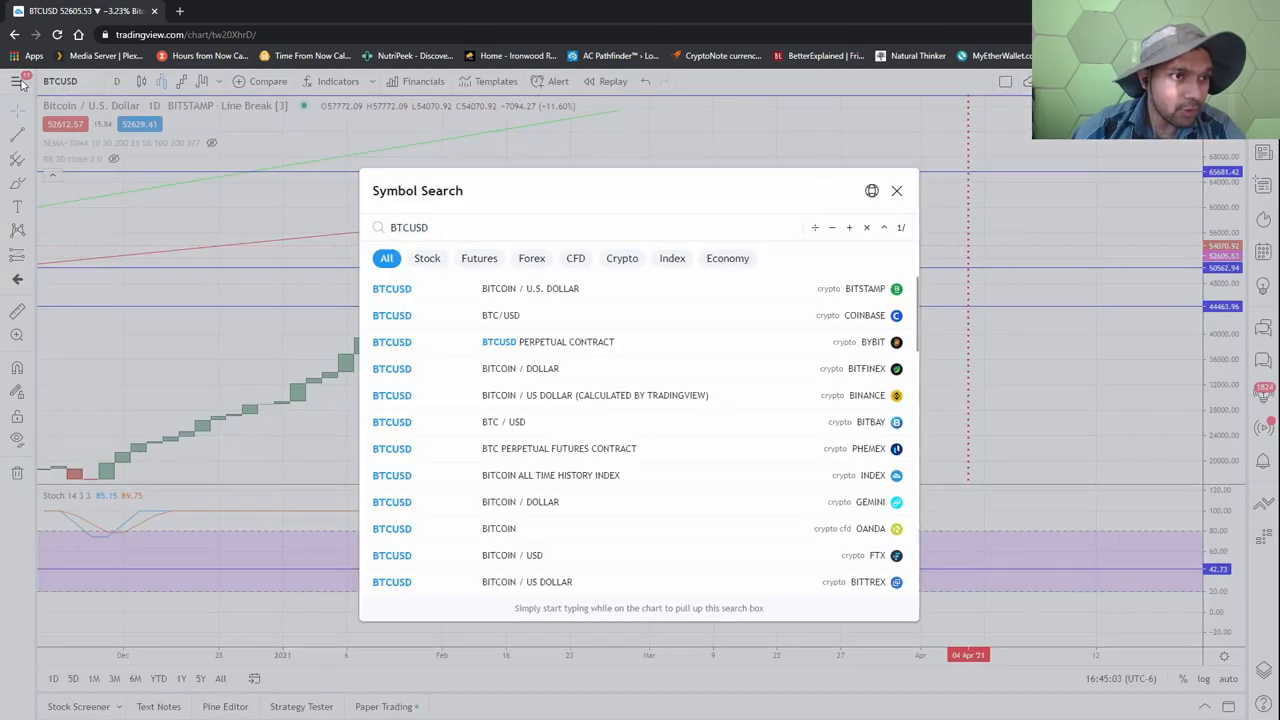
Step: Dismiss the BTCUSD symbol search, leaving the chart symbol unchanged
{"action": "left_click", "coordinate": [18, 80]}
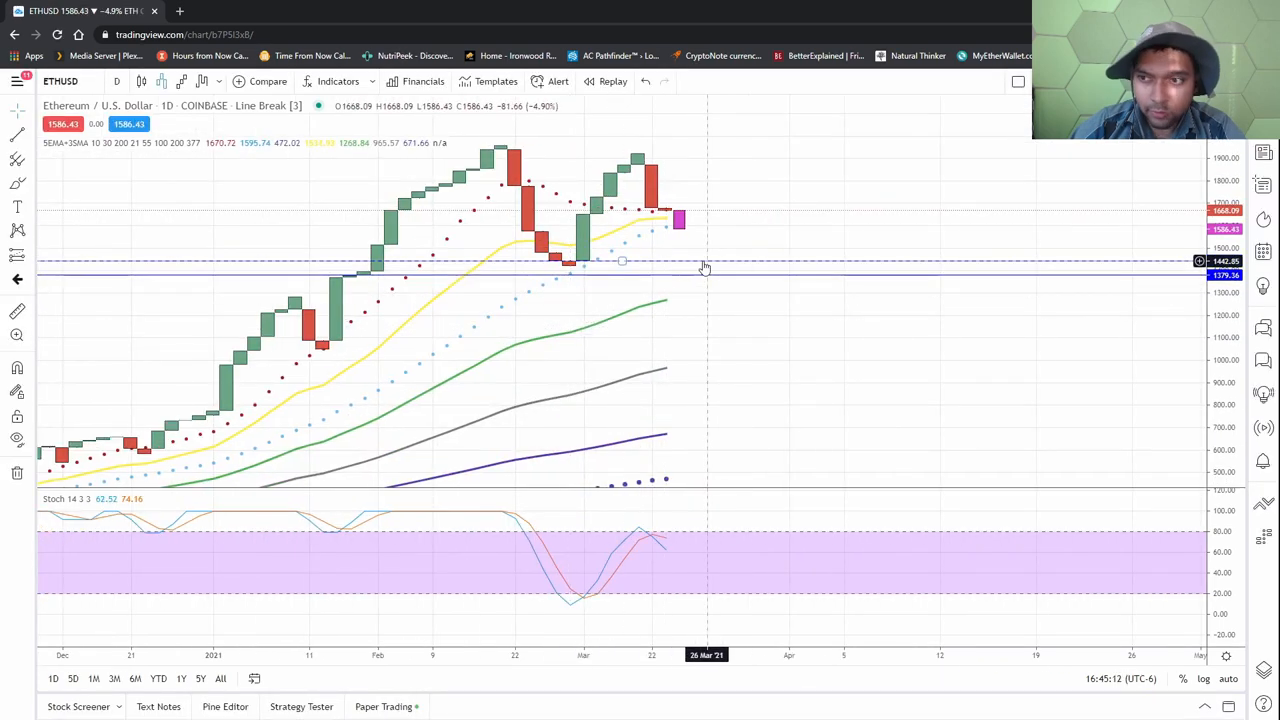
{"action": "mouse_move", "coordinate": [744, 348]}
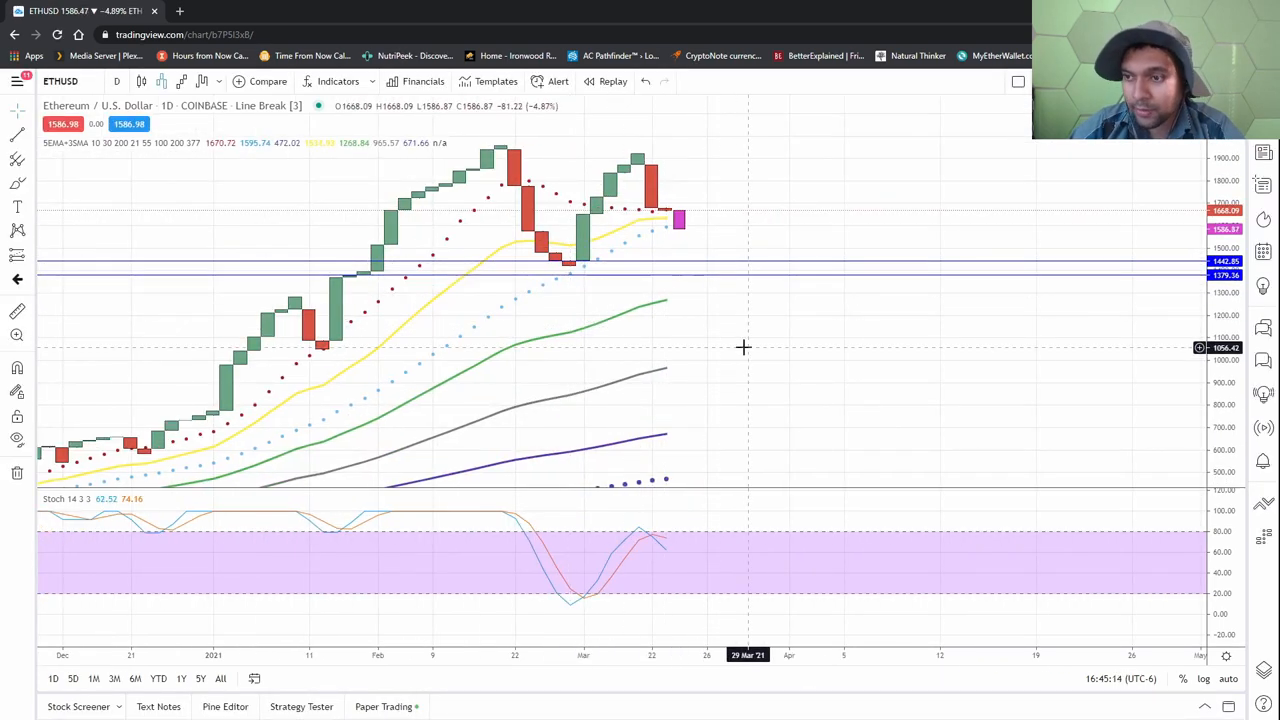
{"action": "mouse_move", "coordinate": [696, 360]}
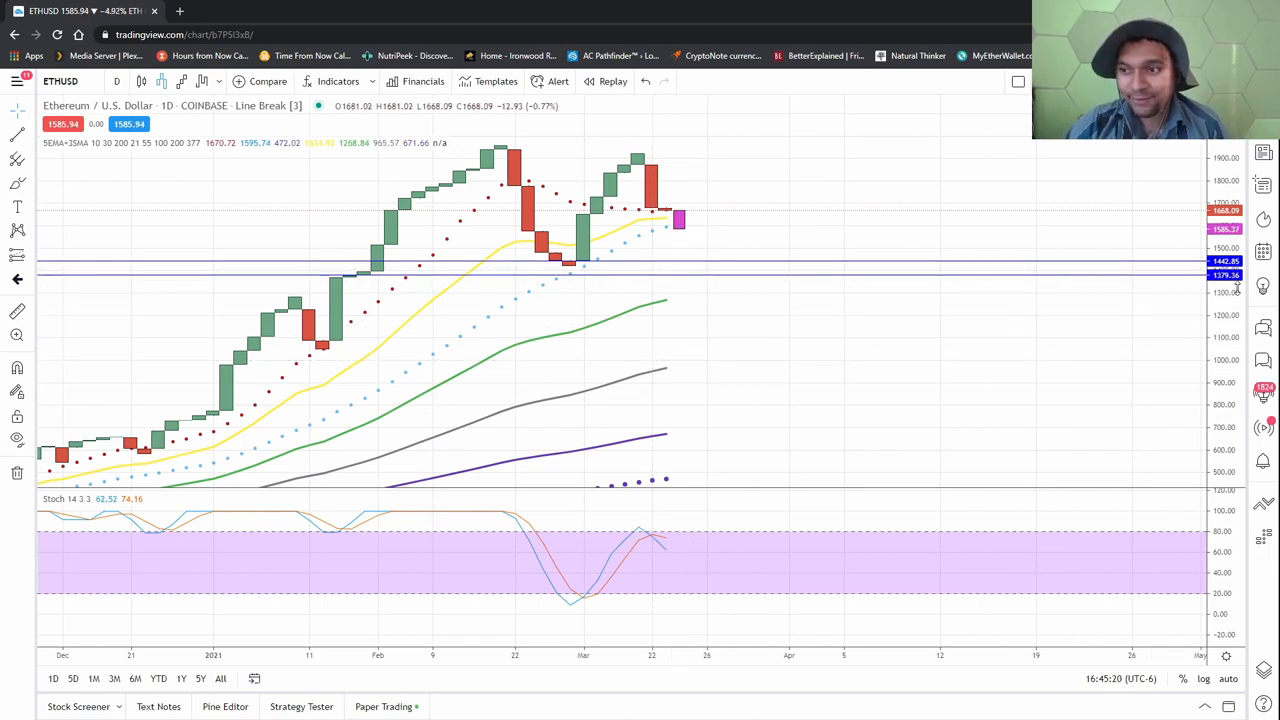
{"action": "mouse_move", "coordinate": [964, 328]}
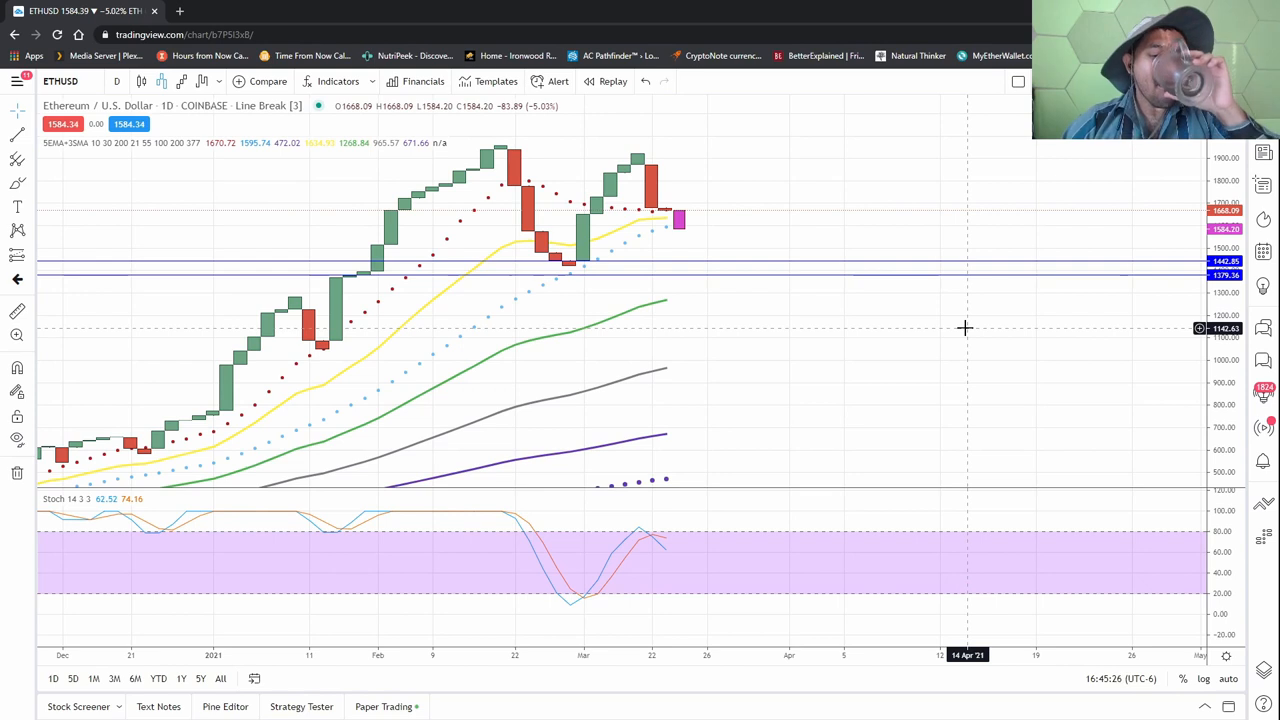
{"action": "mouse_move", "coordinate": [934, 322]}
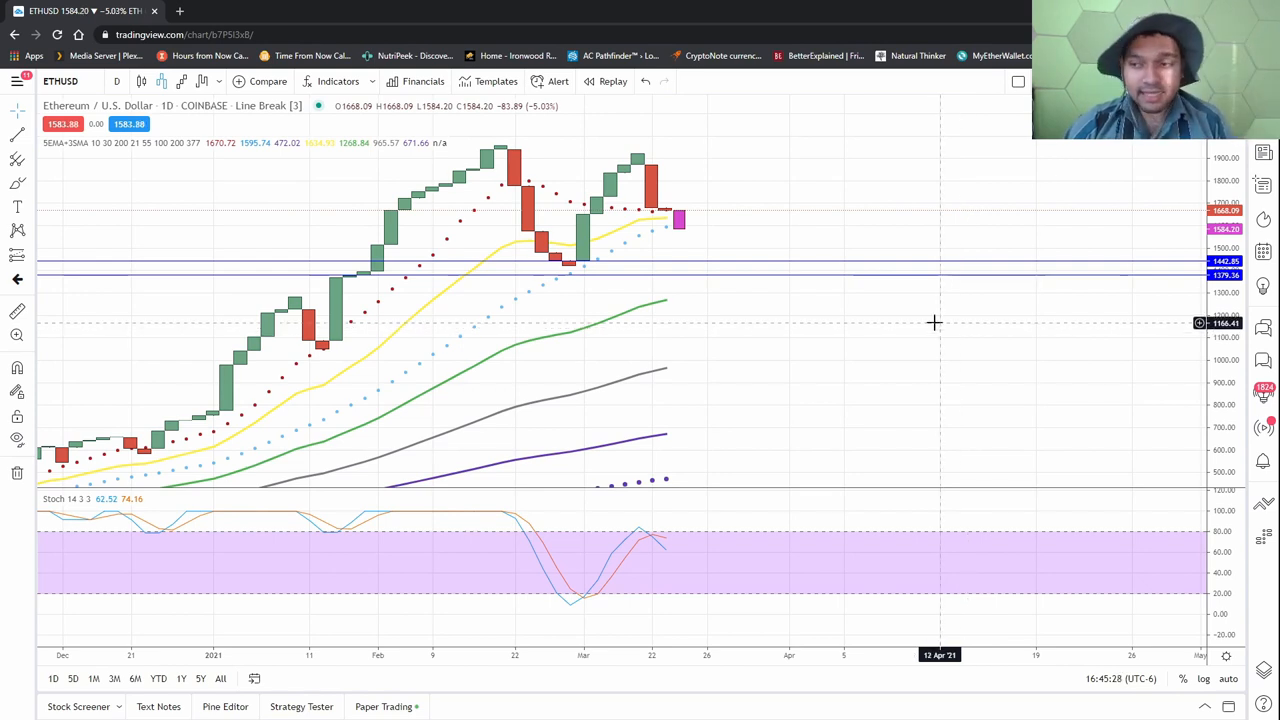